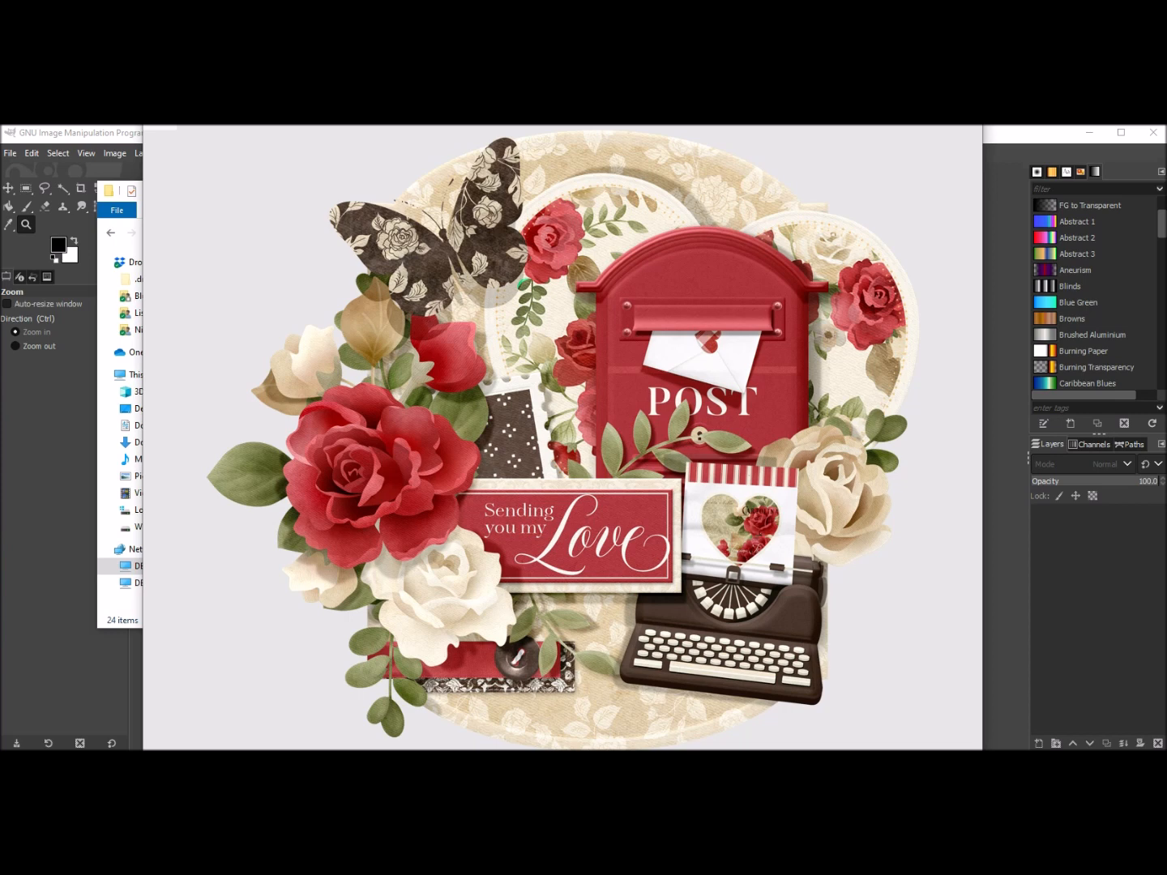
mouse_move(984, 133)
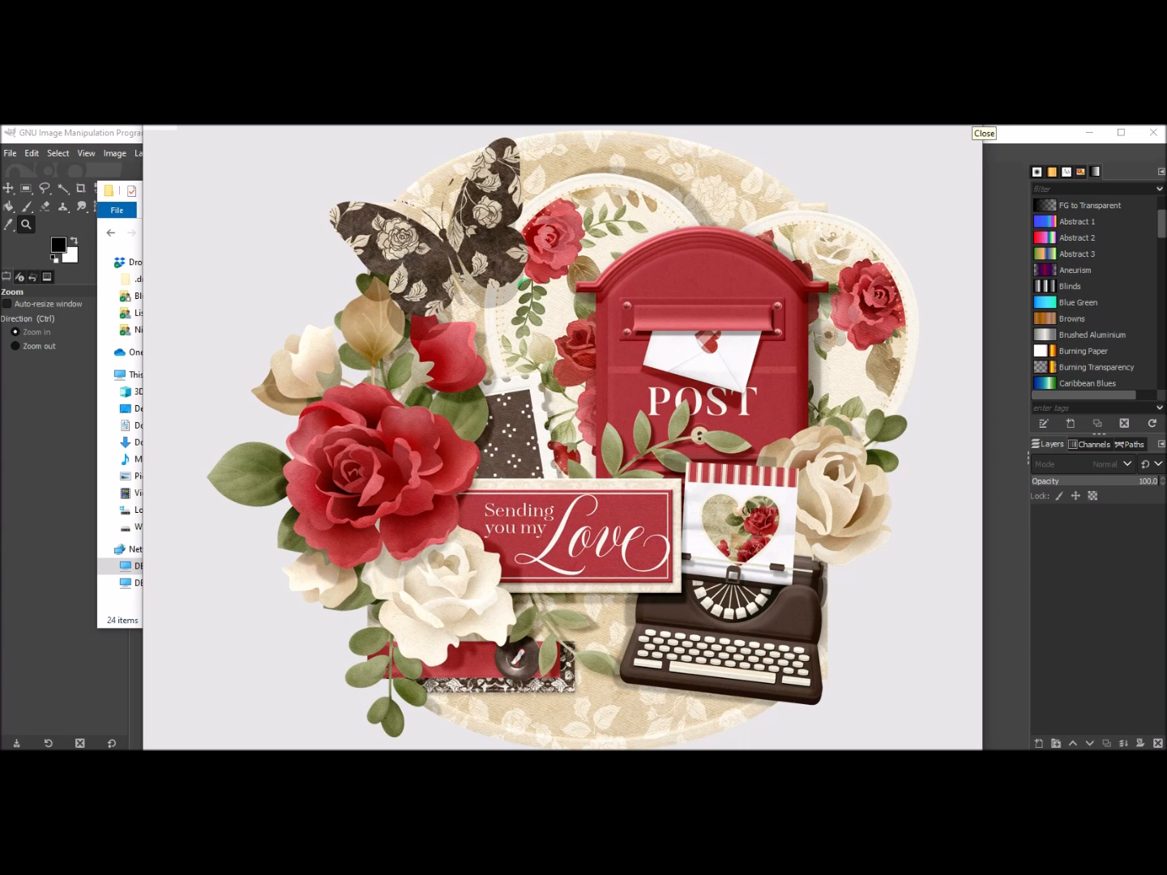
Close the large preview window of the finished floral cluster
left_click(983, 133)
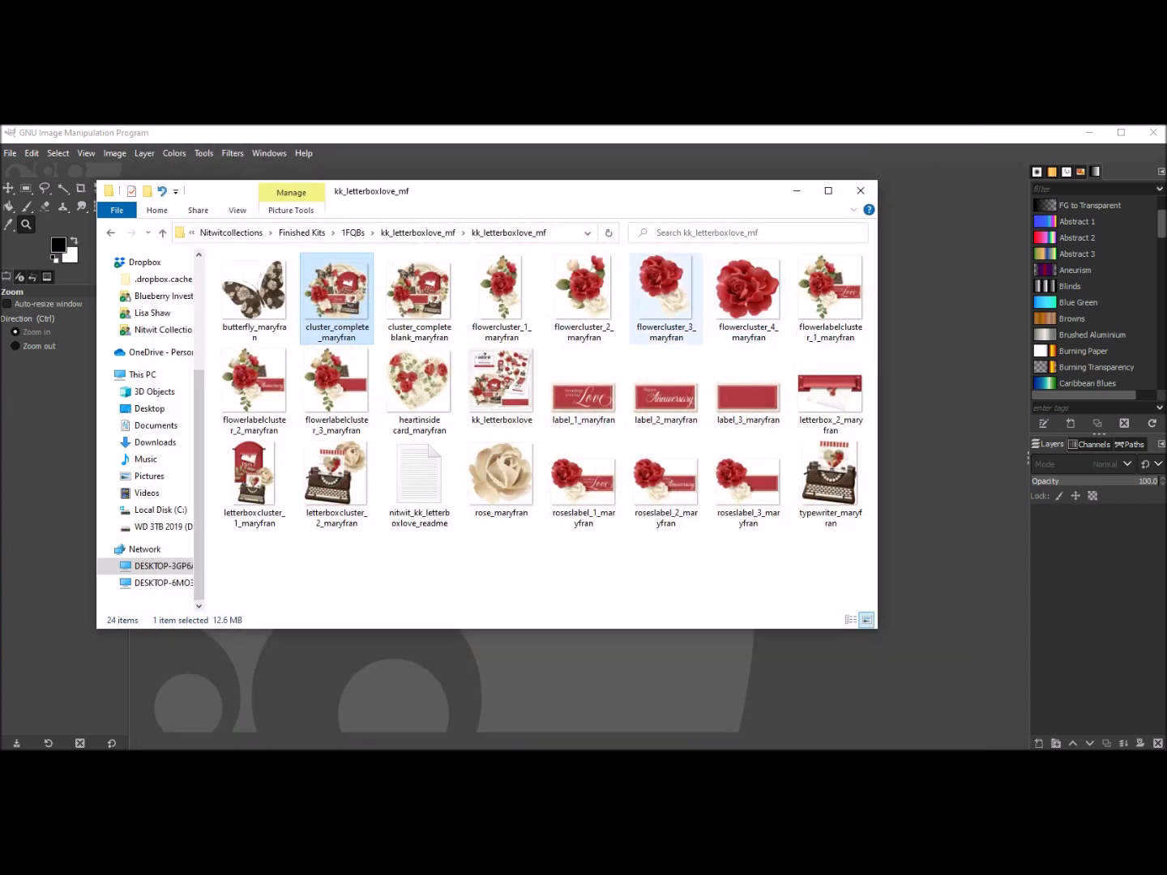
Create a blank image 6 inches wide by 6 inches high at 300 ppi
left_click(10, 153)
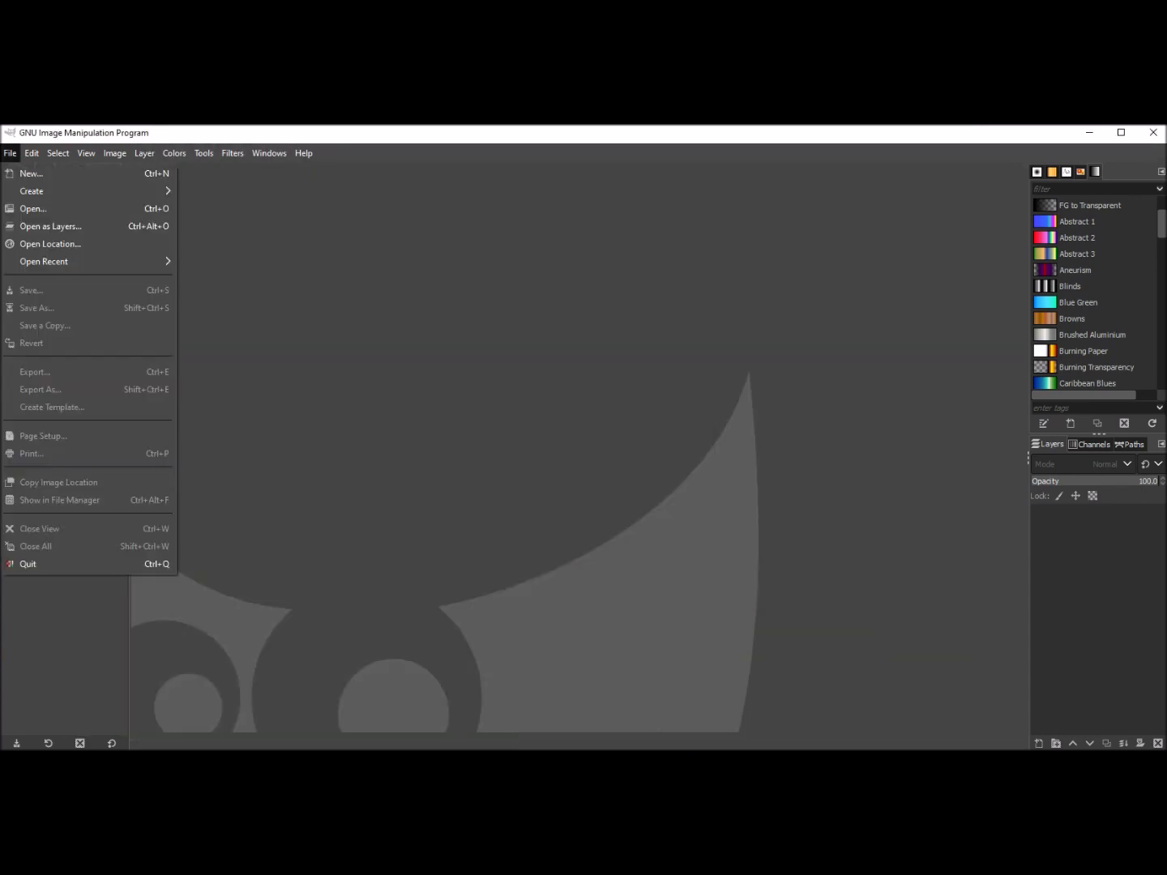
left_click(31, 173)
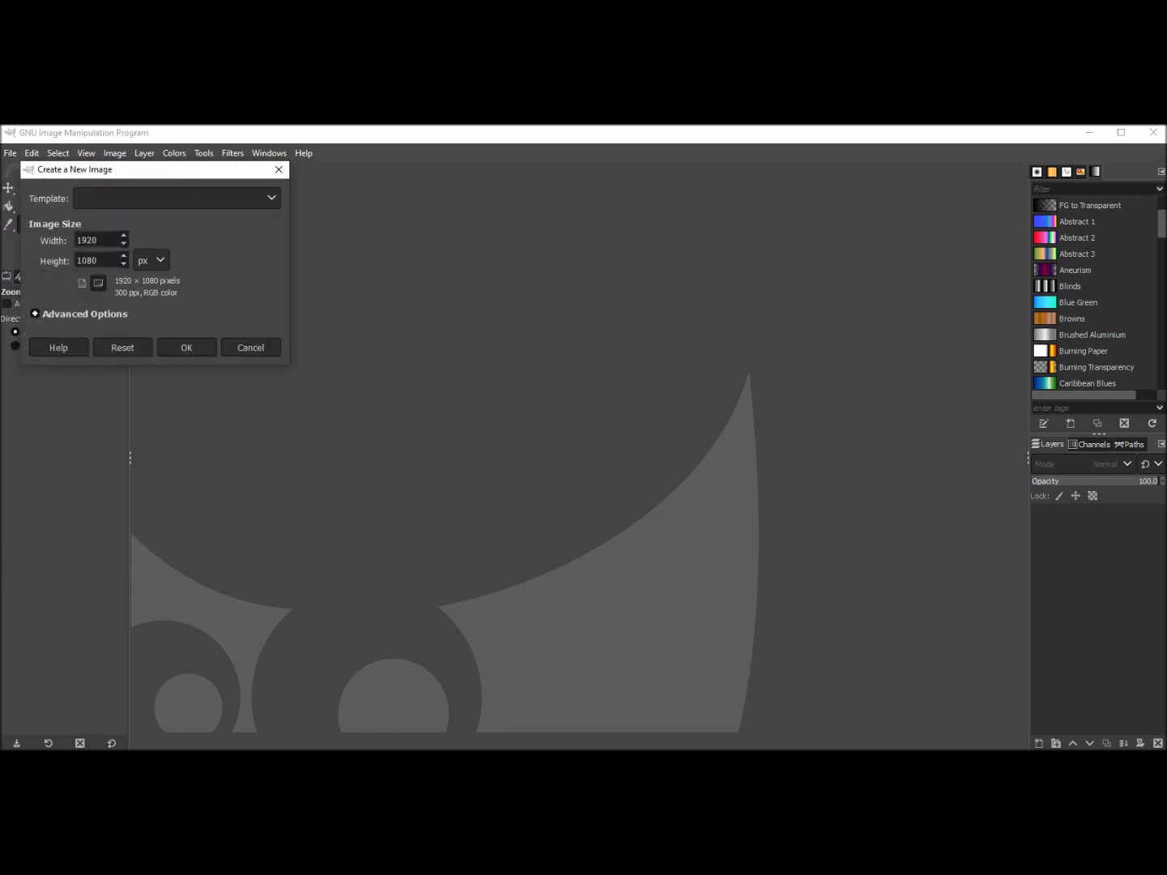
left_click(151, 260)
type("8.5")
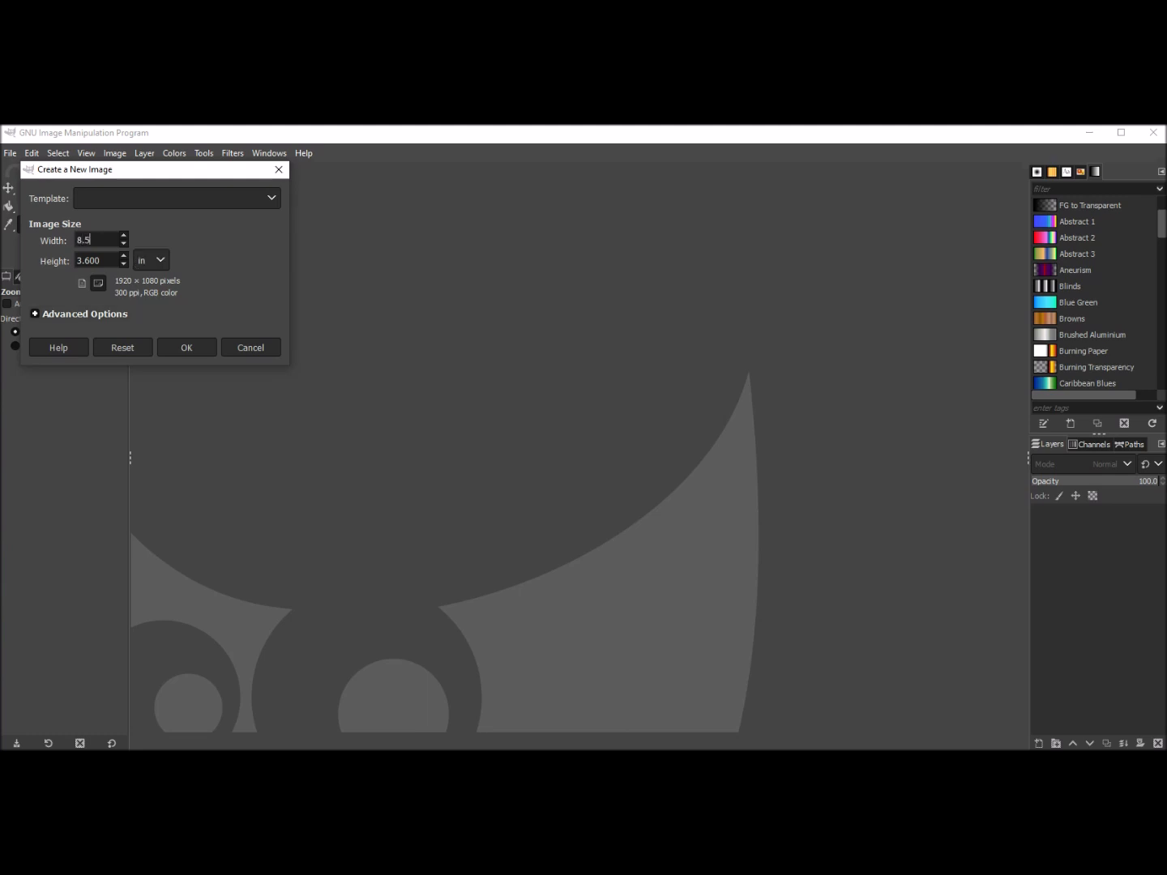
triple_click(98, 240)
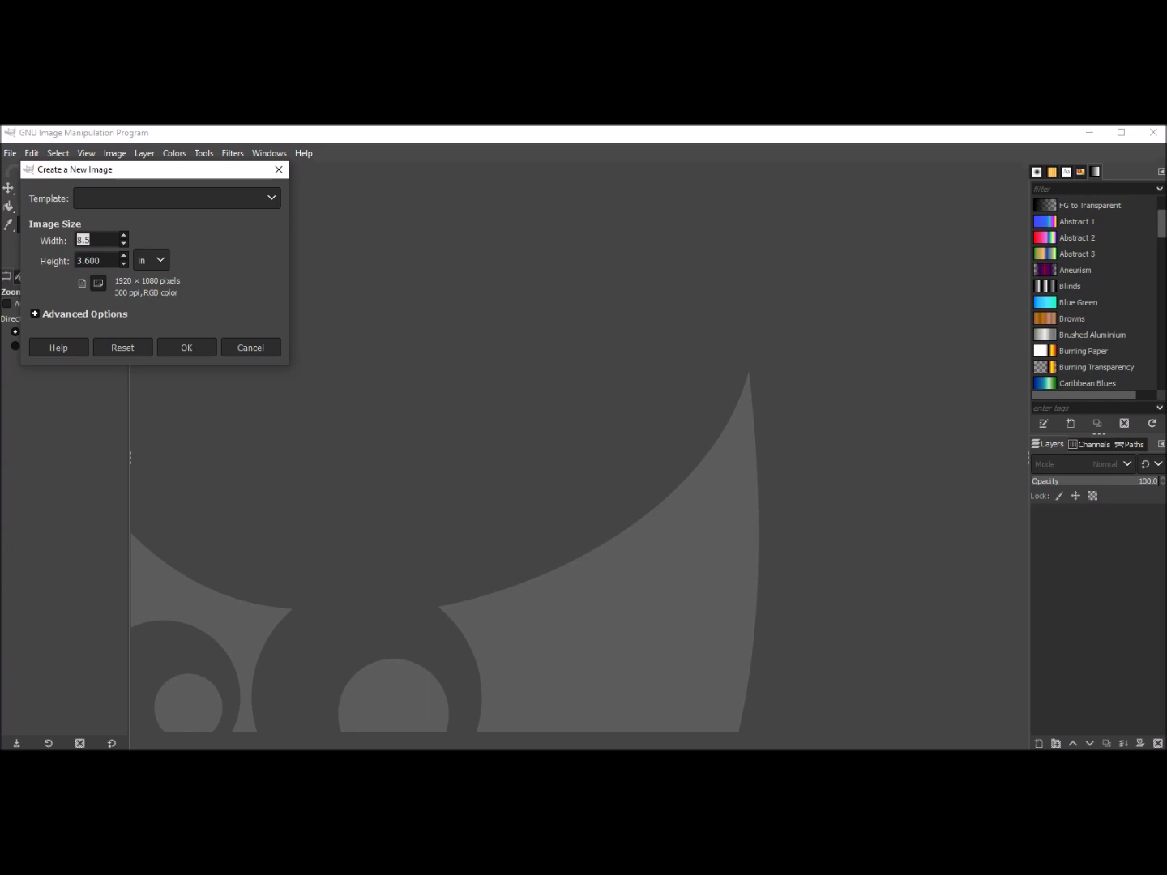
type("6.000")
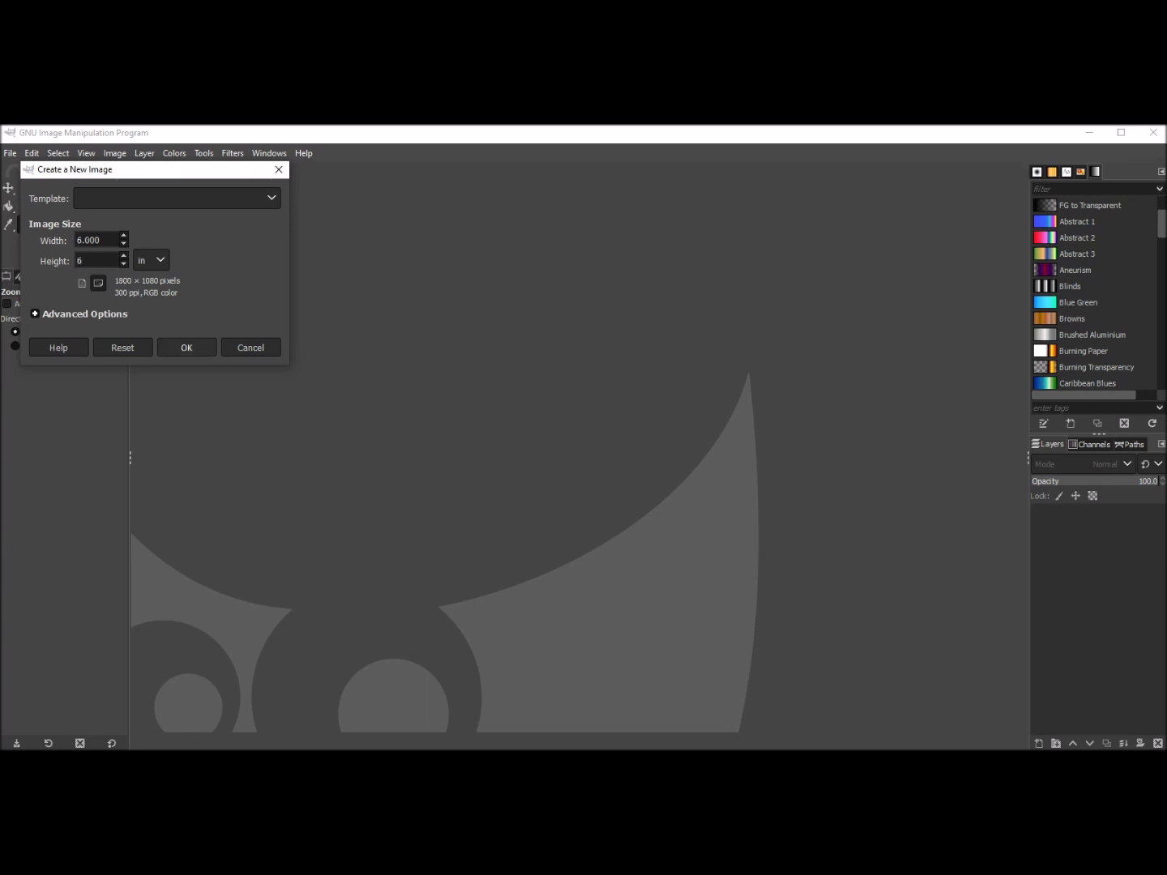
left_click(186, 346)
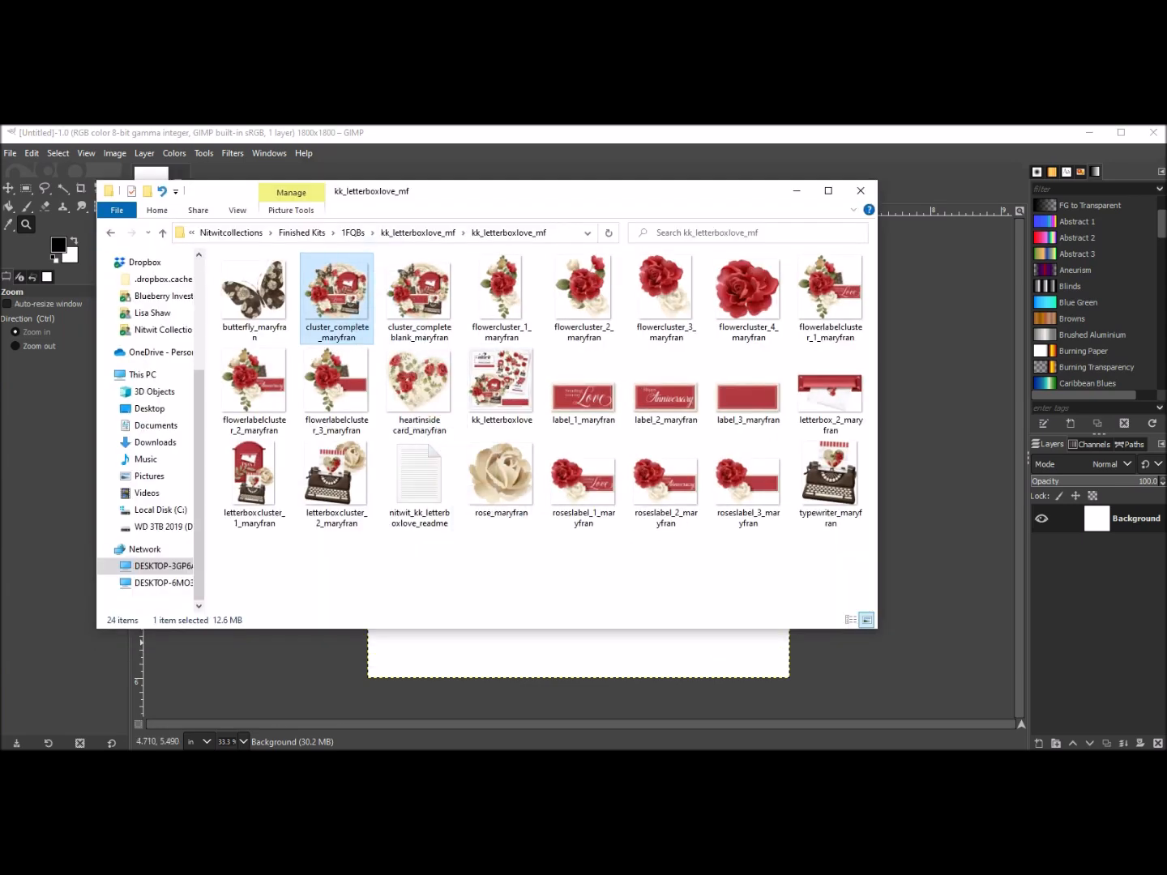
Add cluster_complete_maryfran from the kit folder as a layer on the canvas
double_click(336, 298)
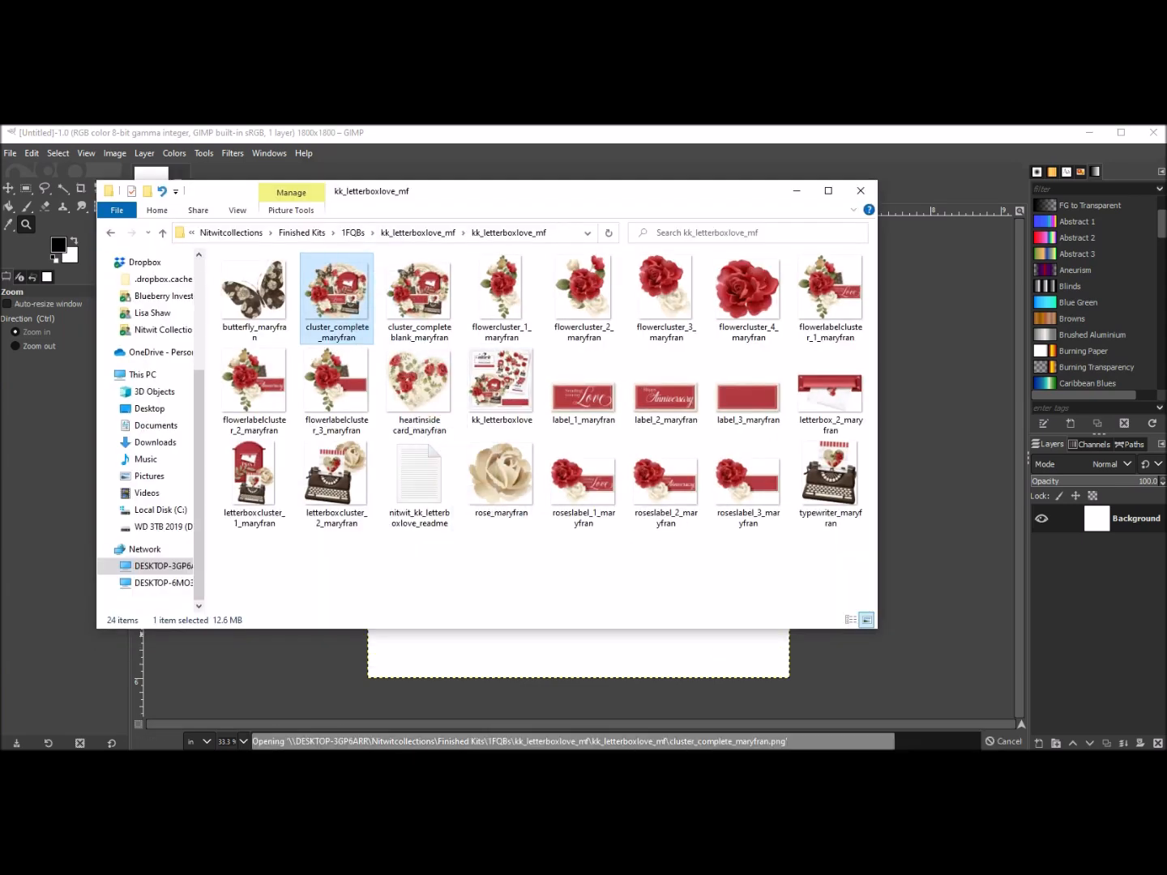
double_click(337, 292)
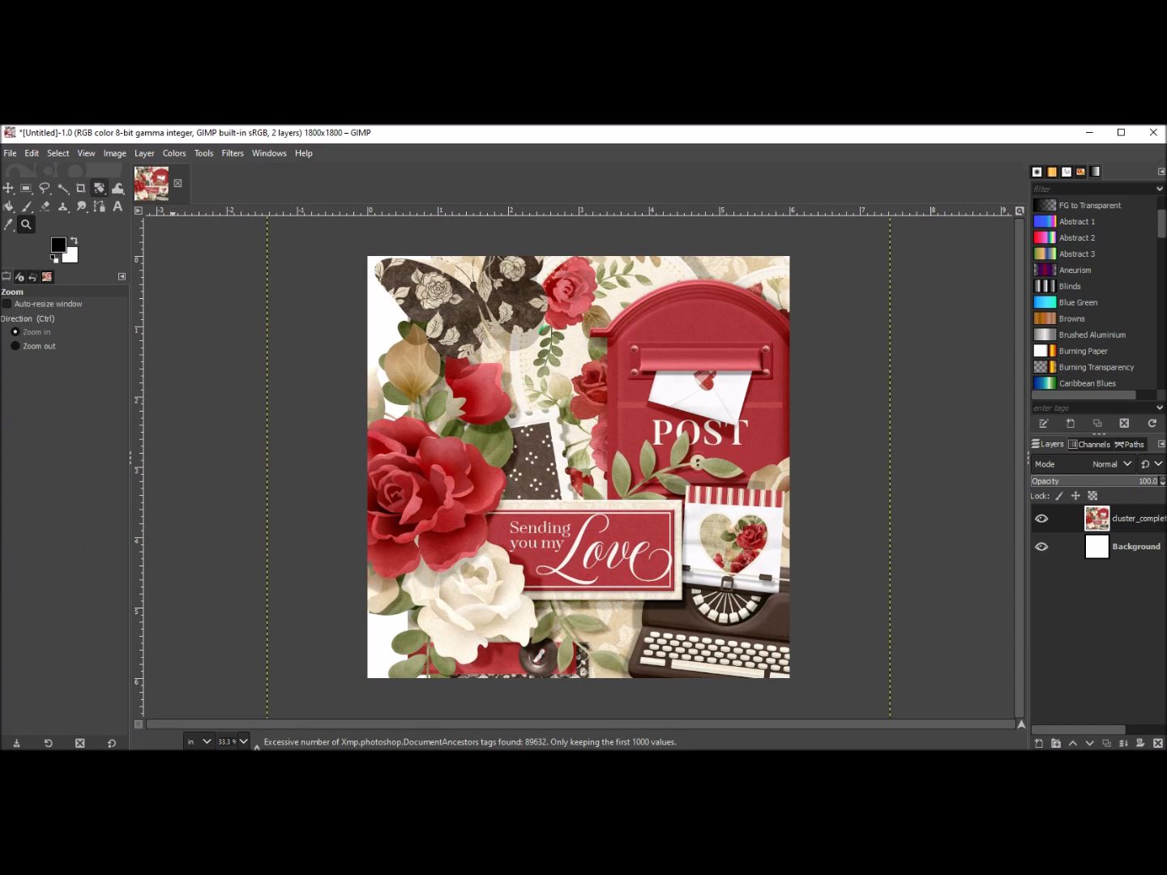
Pick the Scale tool from the transform tool group for the cluster layer
left_click(99, 188)
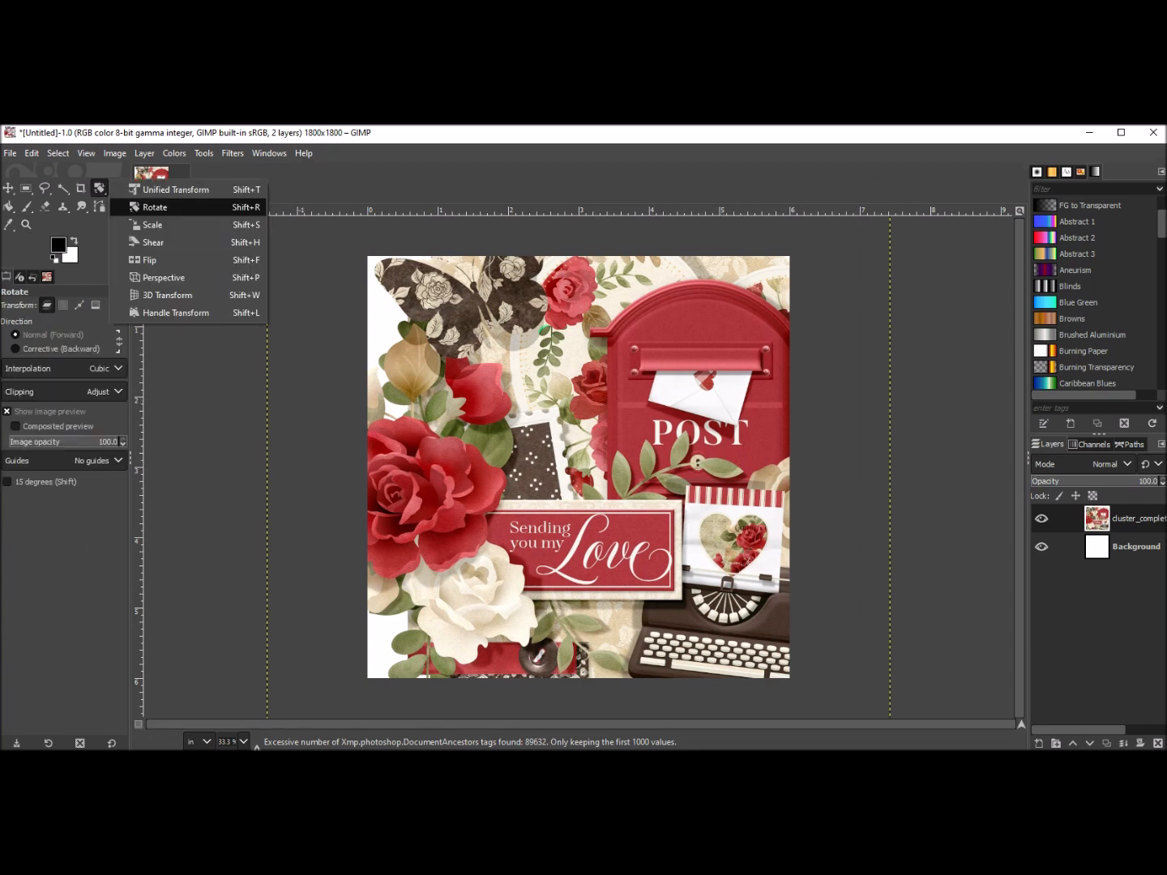
left_click(152, 224)
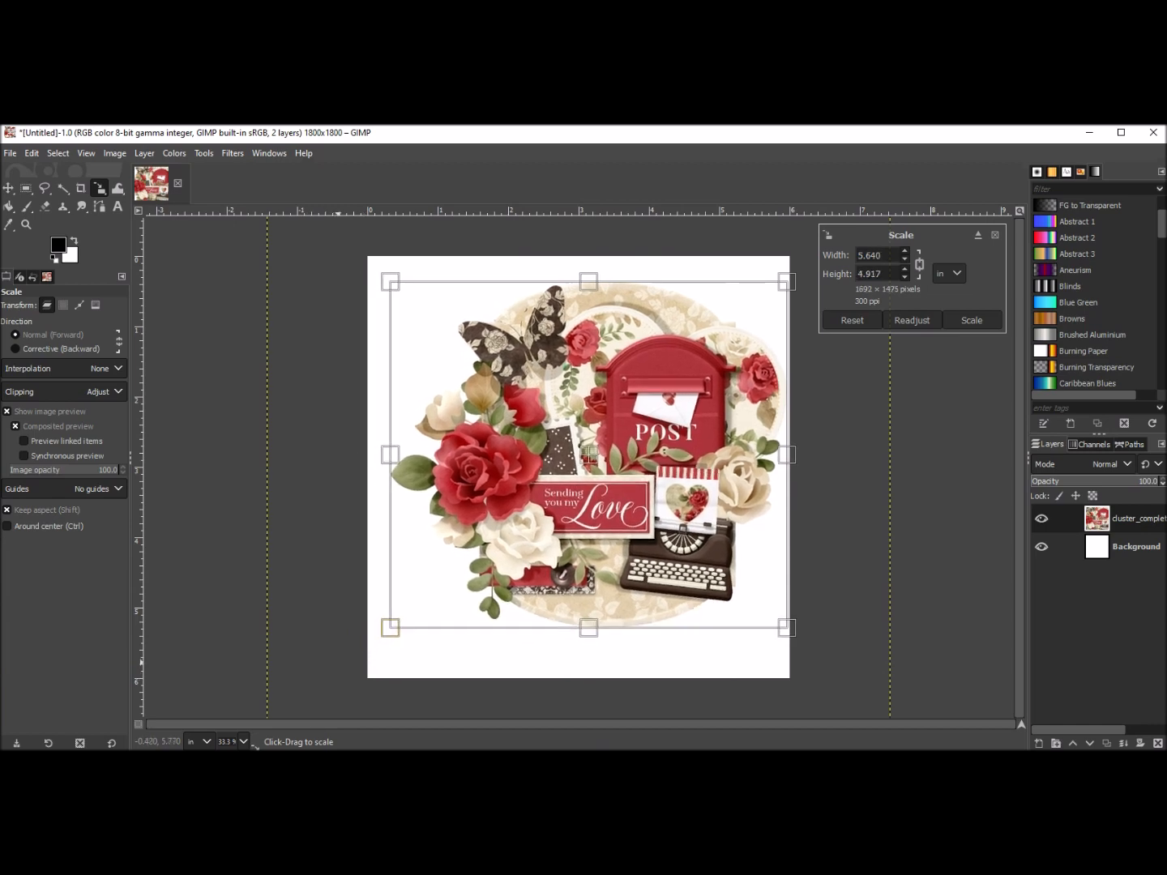
mouse_move(587, 455)
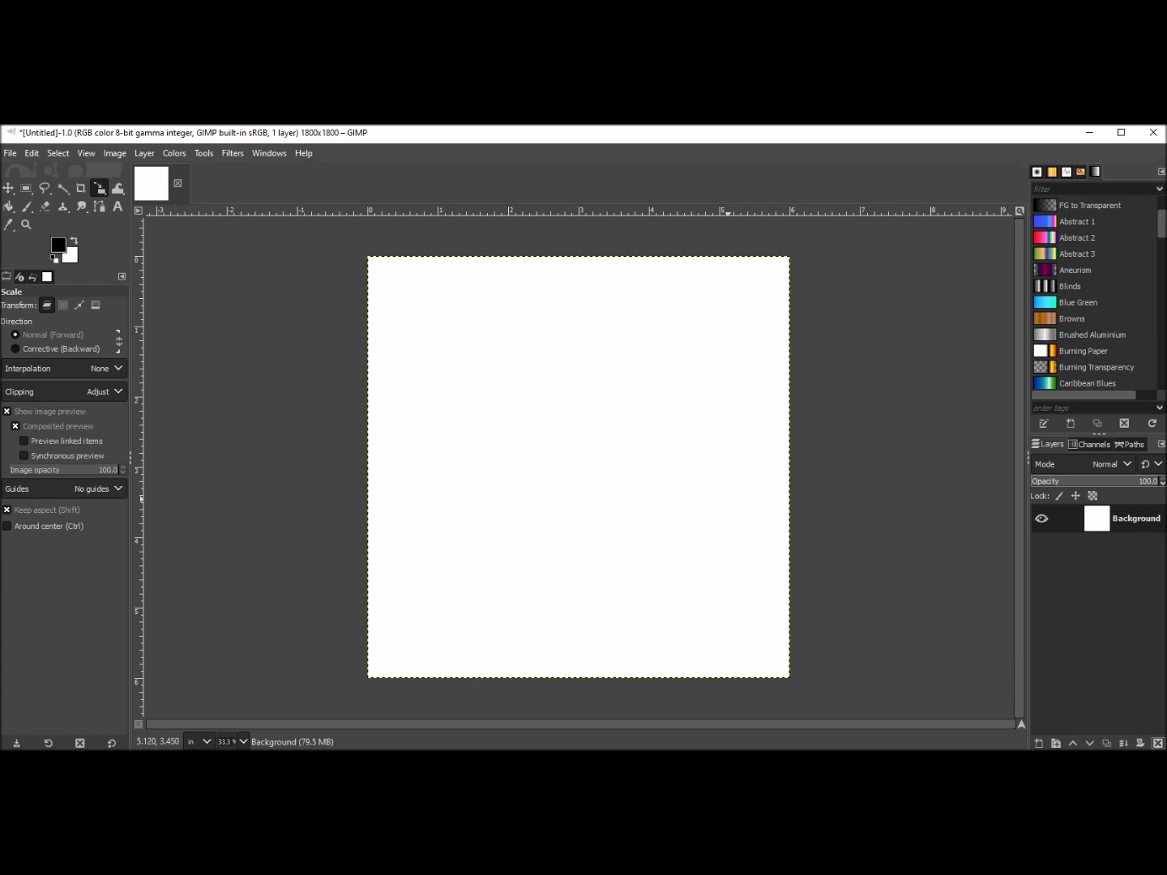
mouse_move(730, 211)
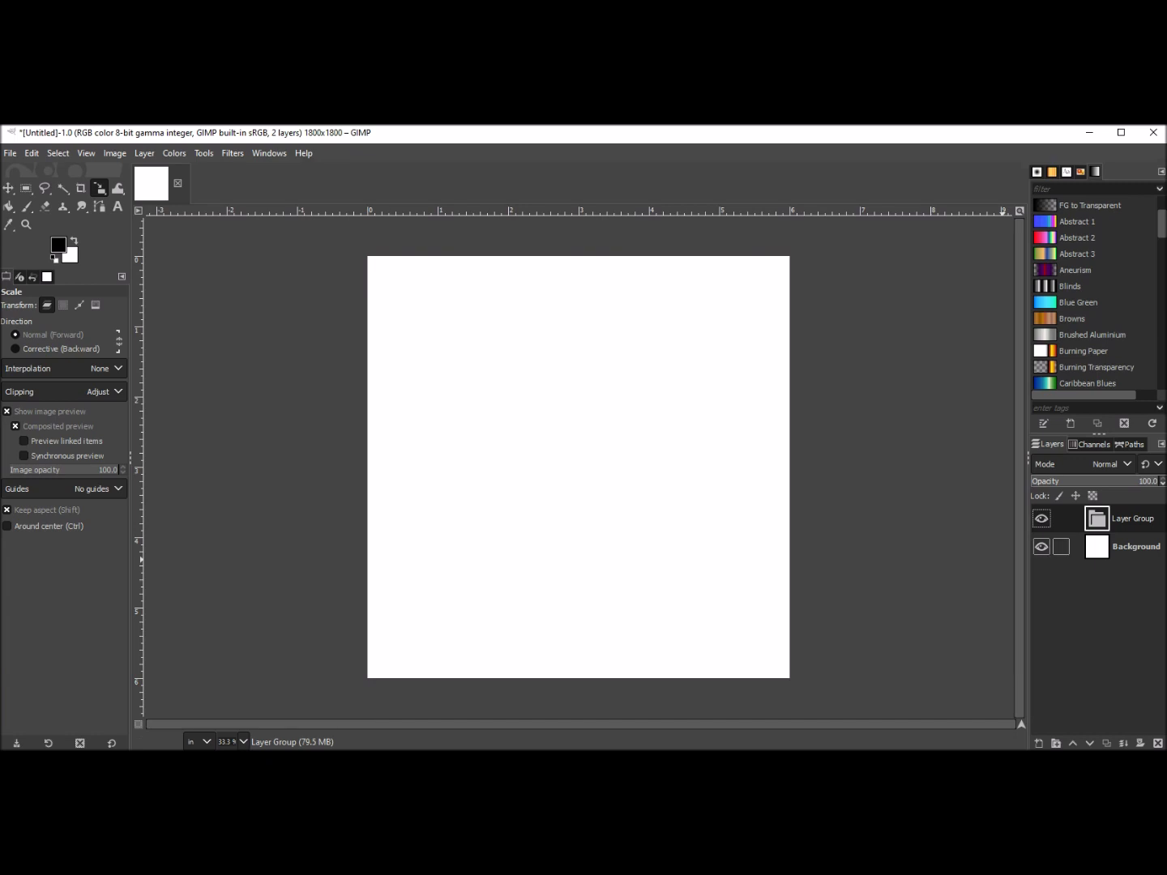
Create a new empty Layer Group above the white Background layer
left_click(1041, 546)
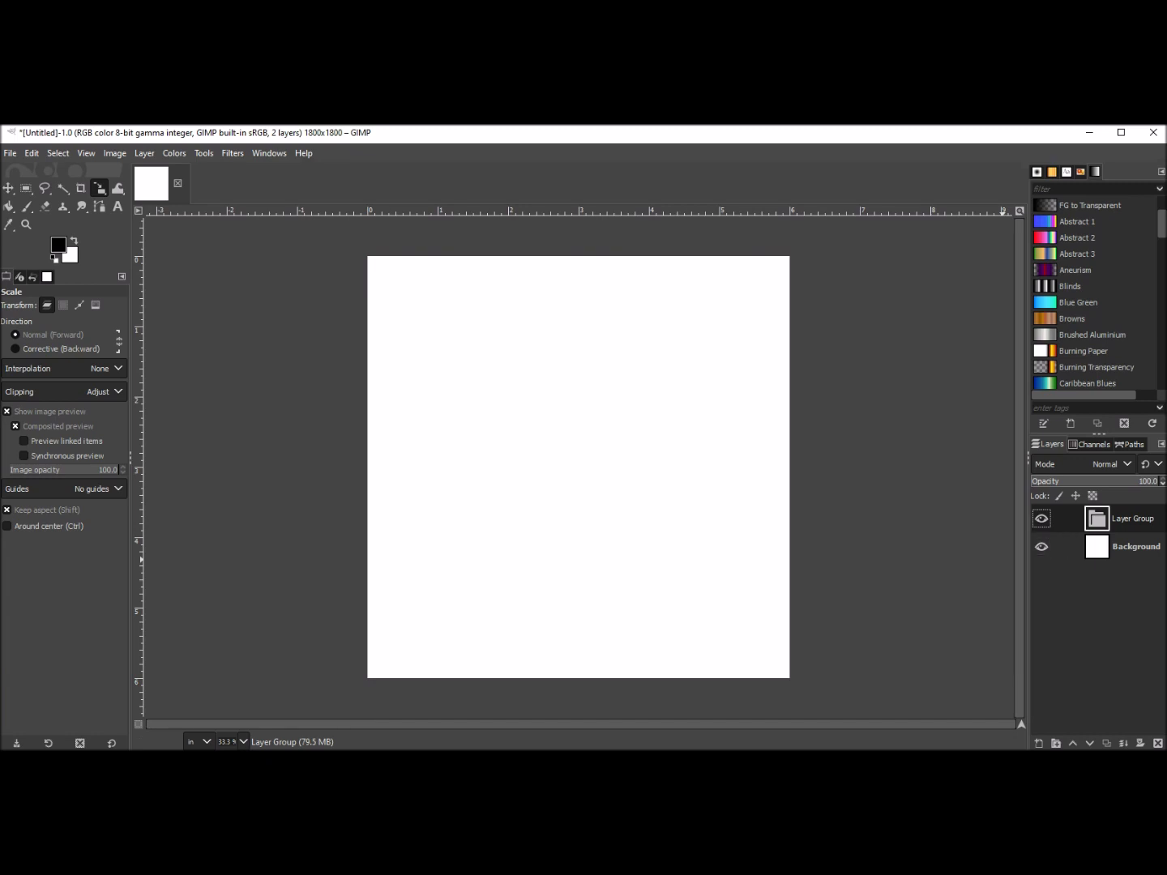
left_click(1062, 519)
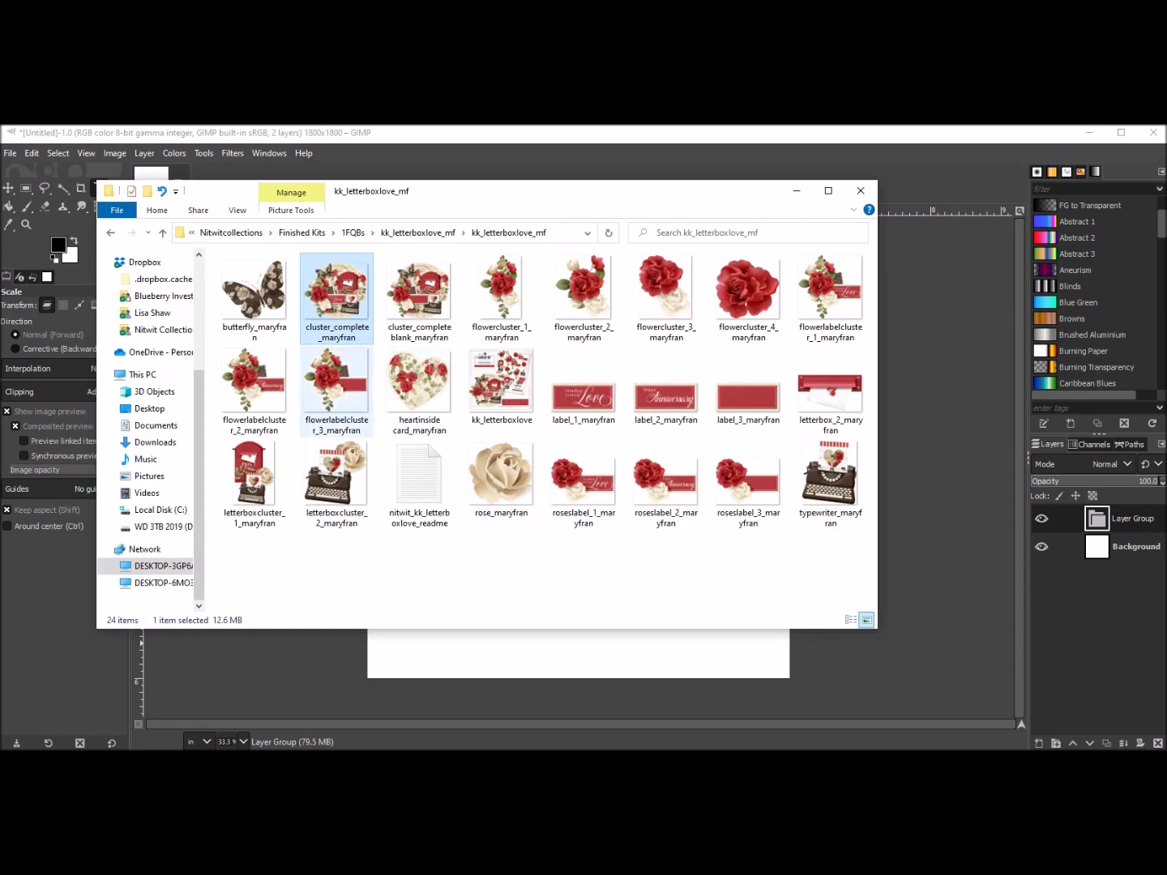
Add cluster_complete into the layer group
left_click(500, 476)
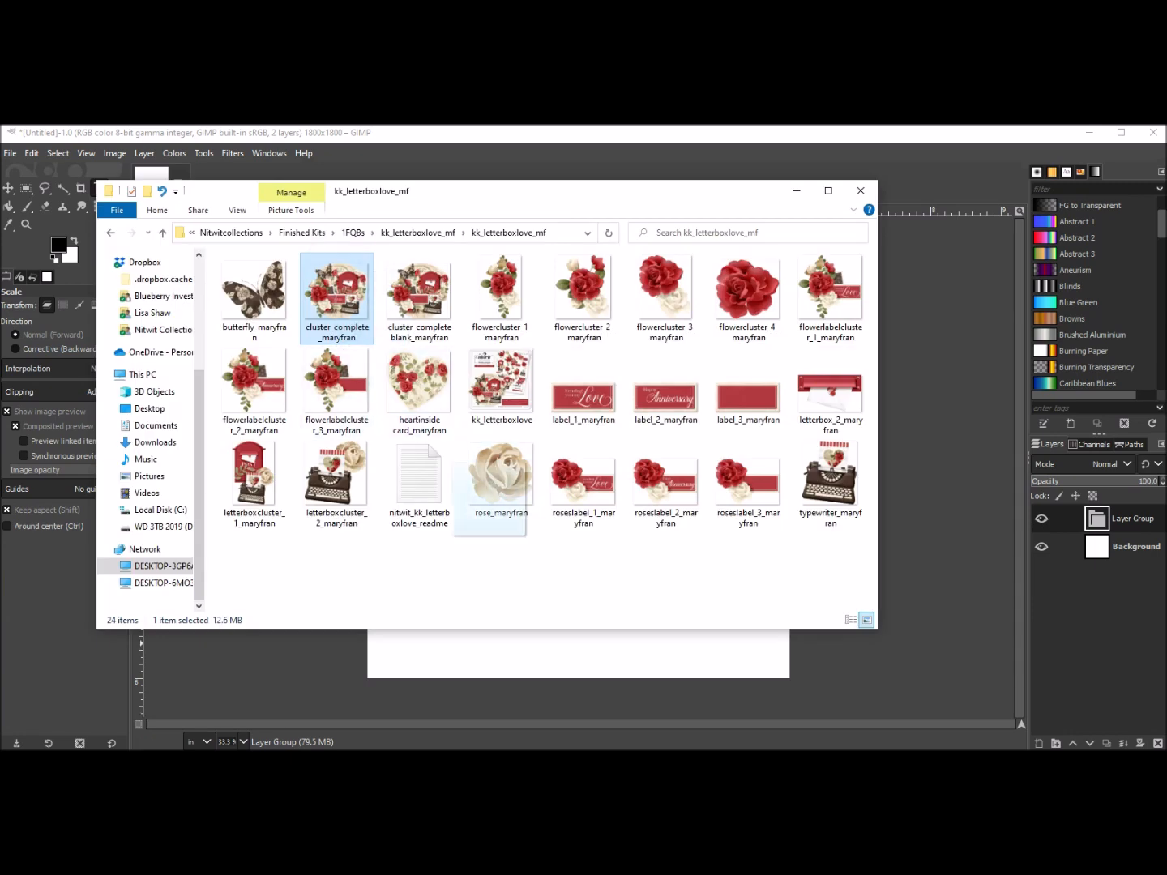
left_click(500, 475)
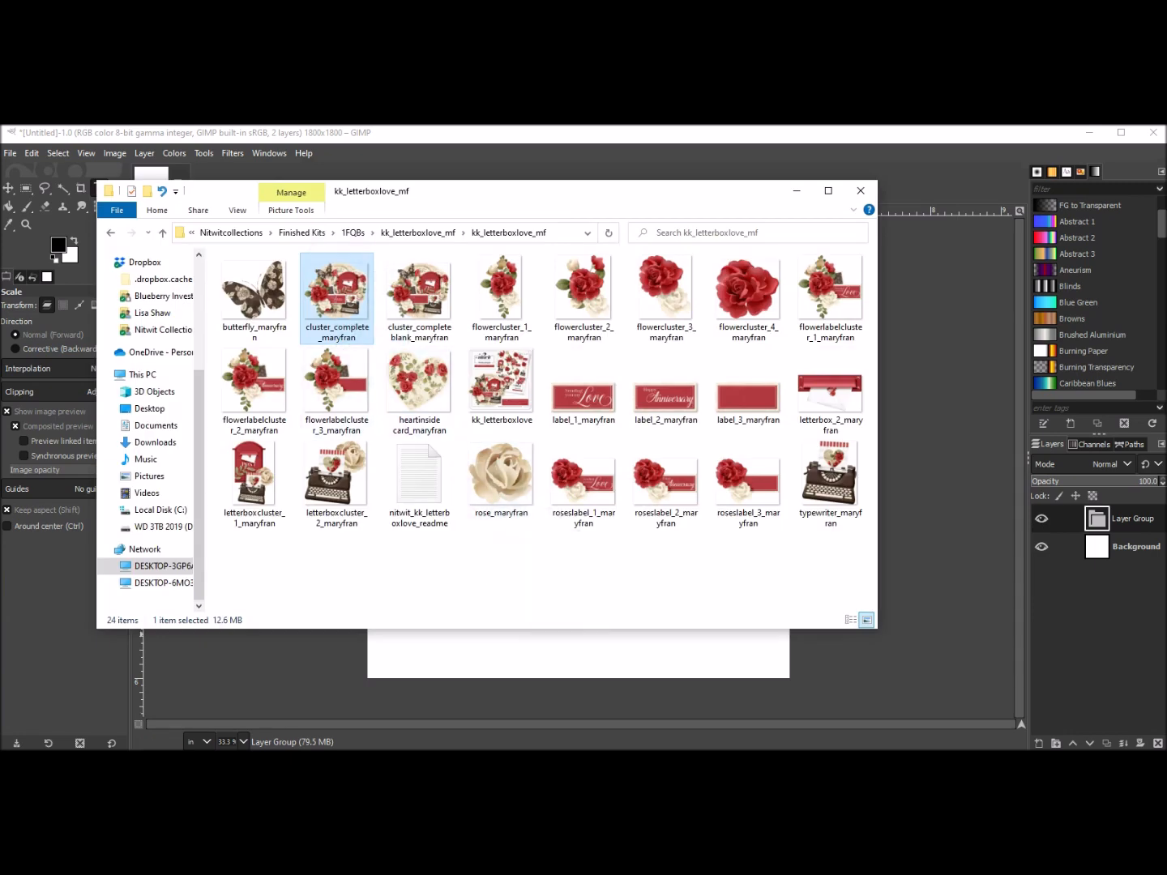
double_click(336, 288)
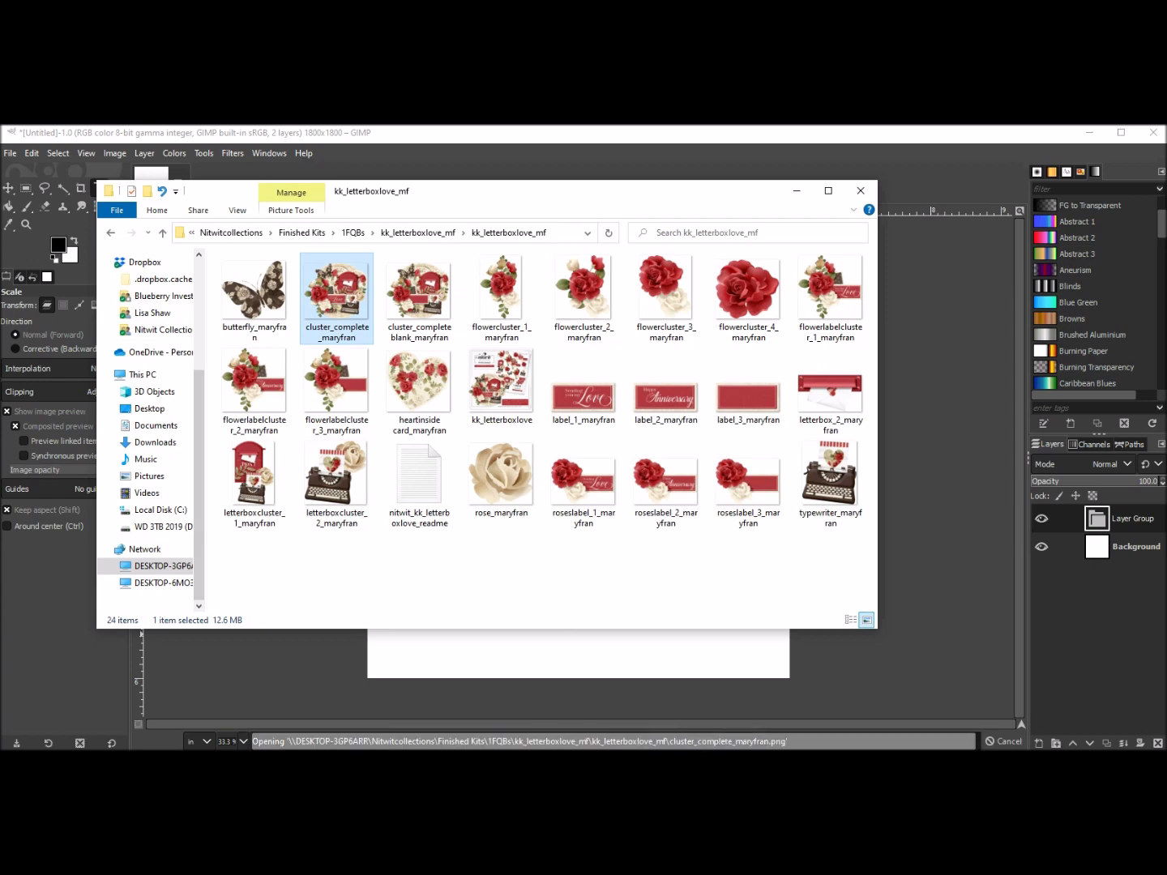
double_click(337, 298)
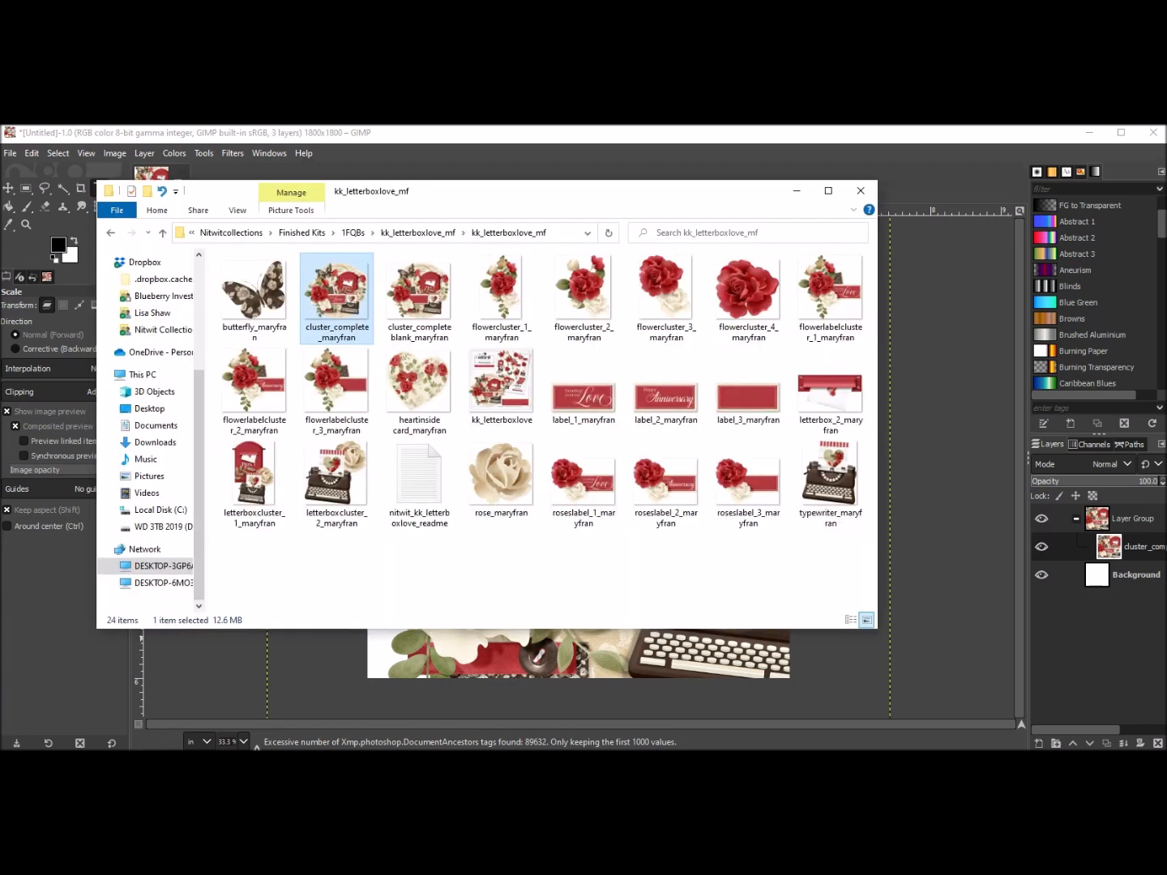
Add flowerlabelcluster_3, letterboxcluster_1 and flowercluster_4 to the layer group
left_click(337, 298)
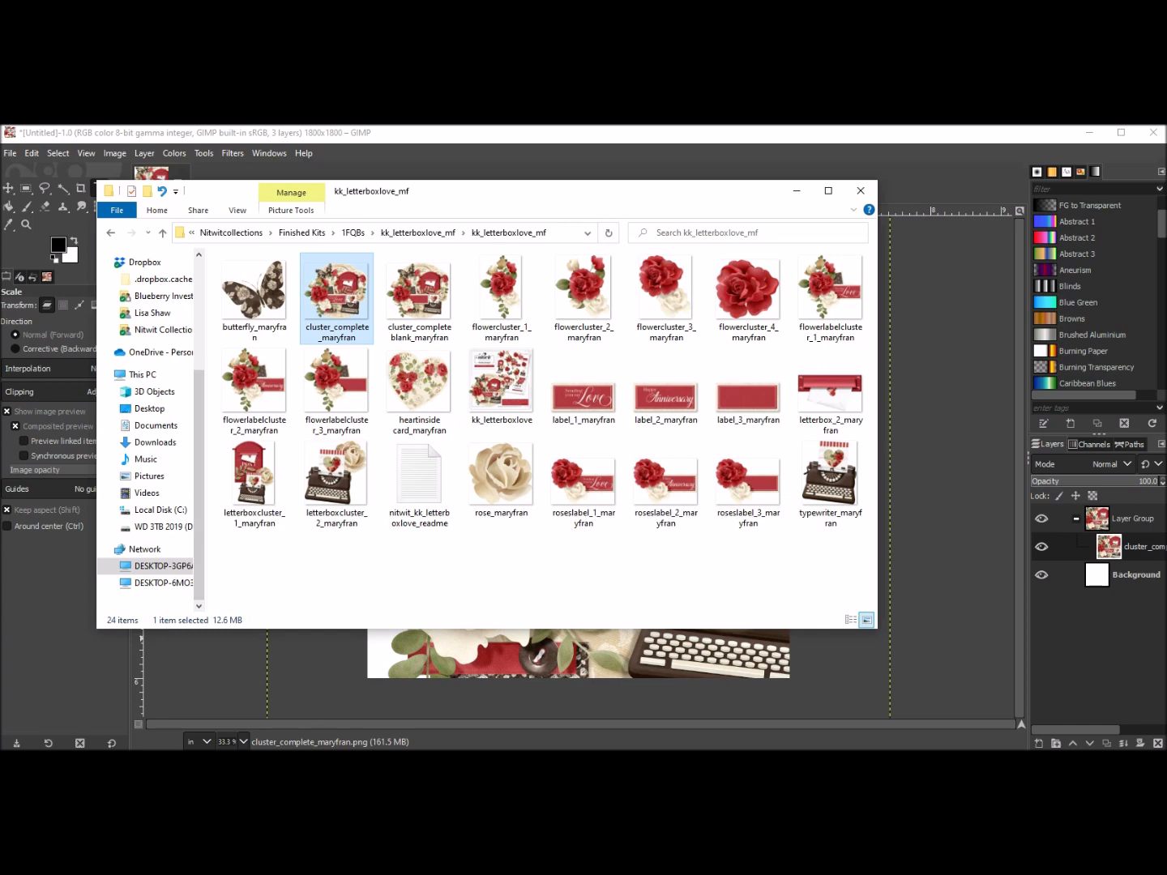
left_click(336, 385)
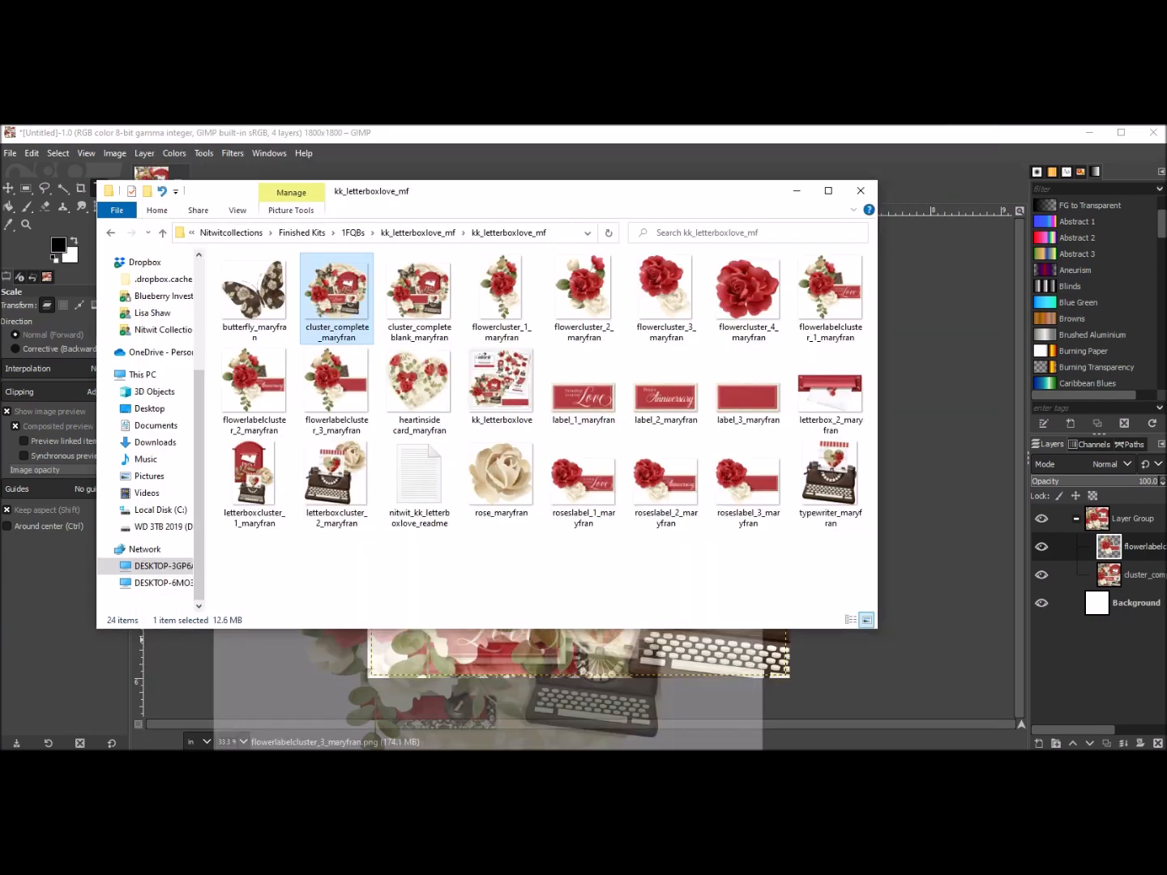
left_click(665, 477)
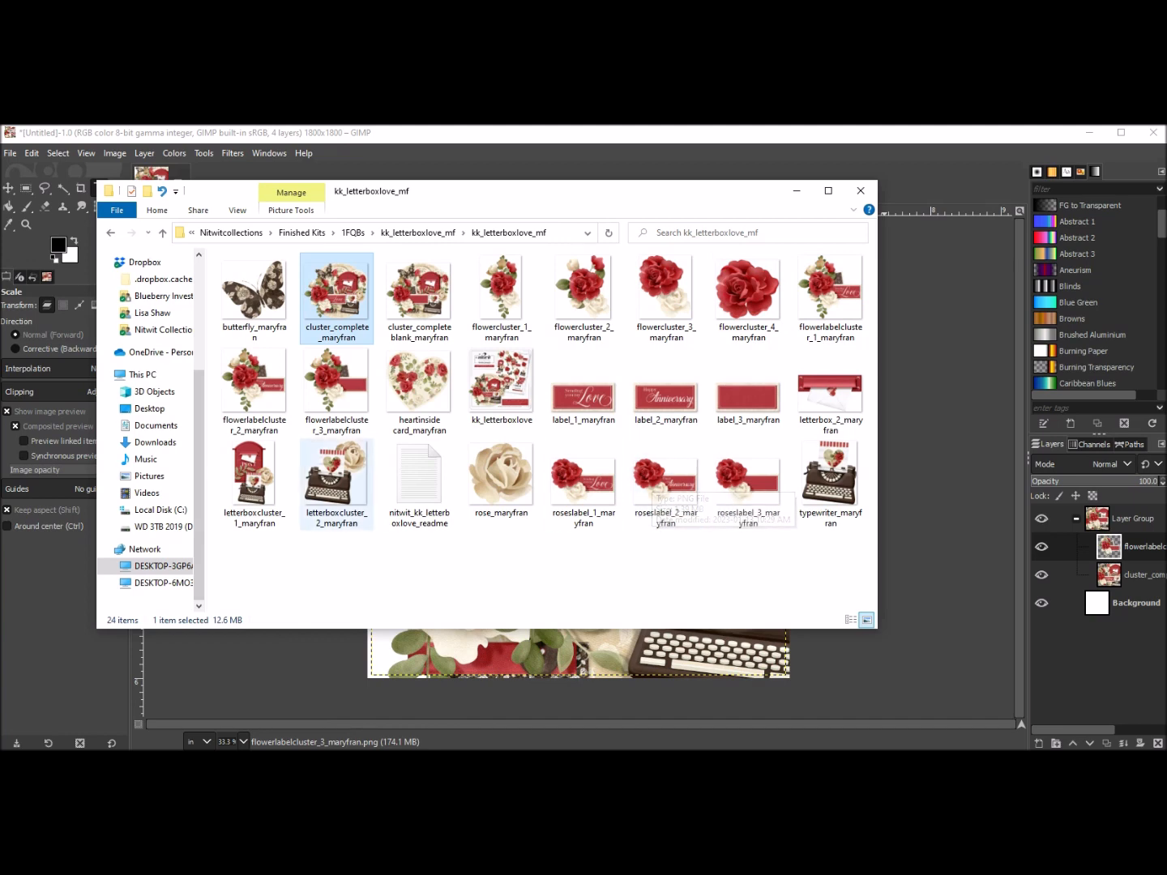
left_click(254, 474)
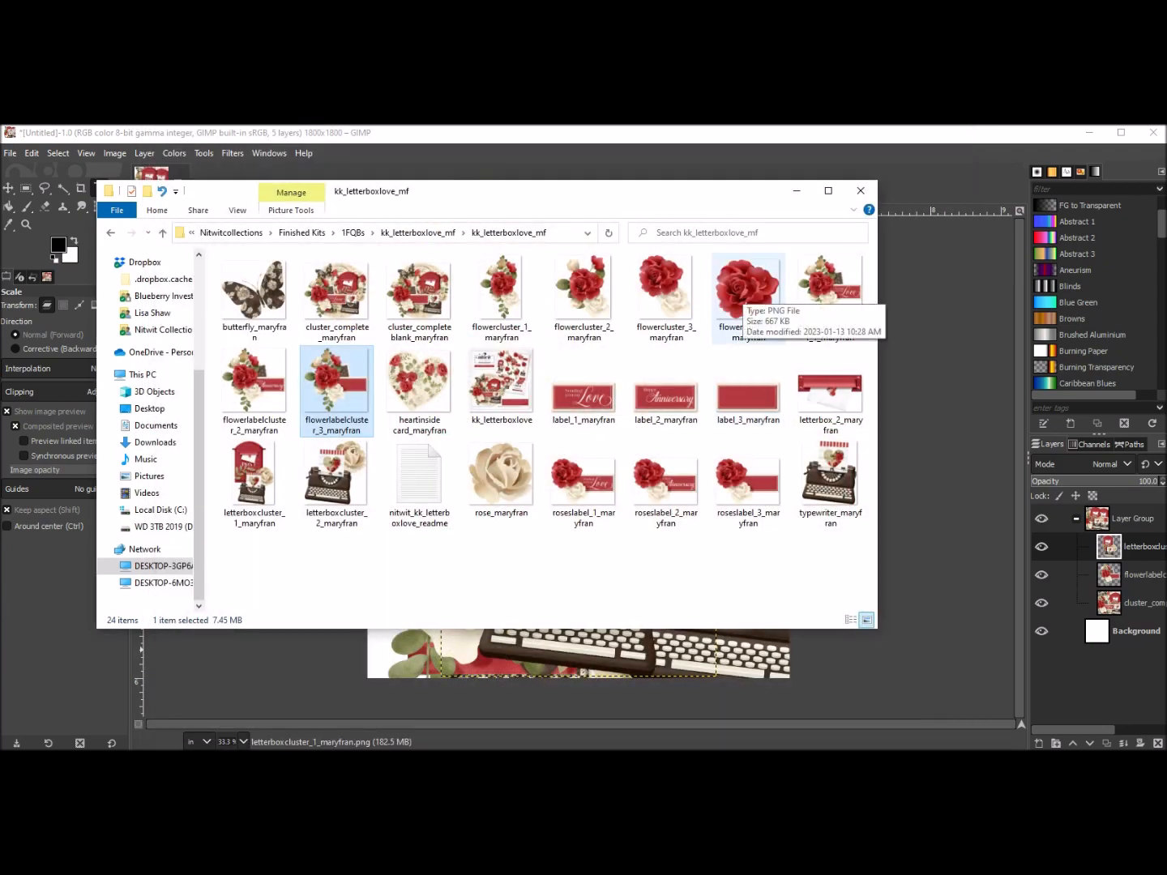
left_click(748, 287)
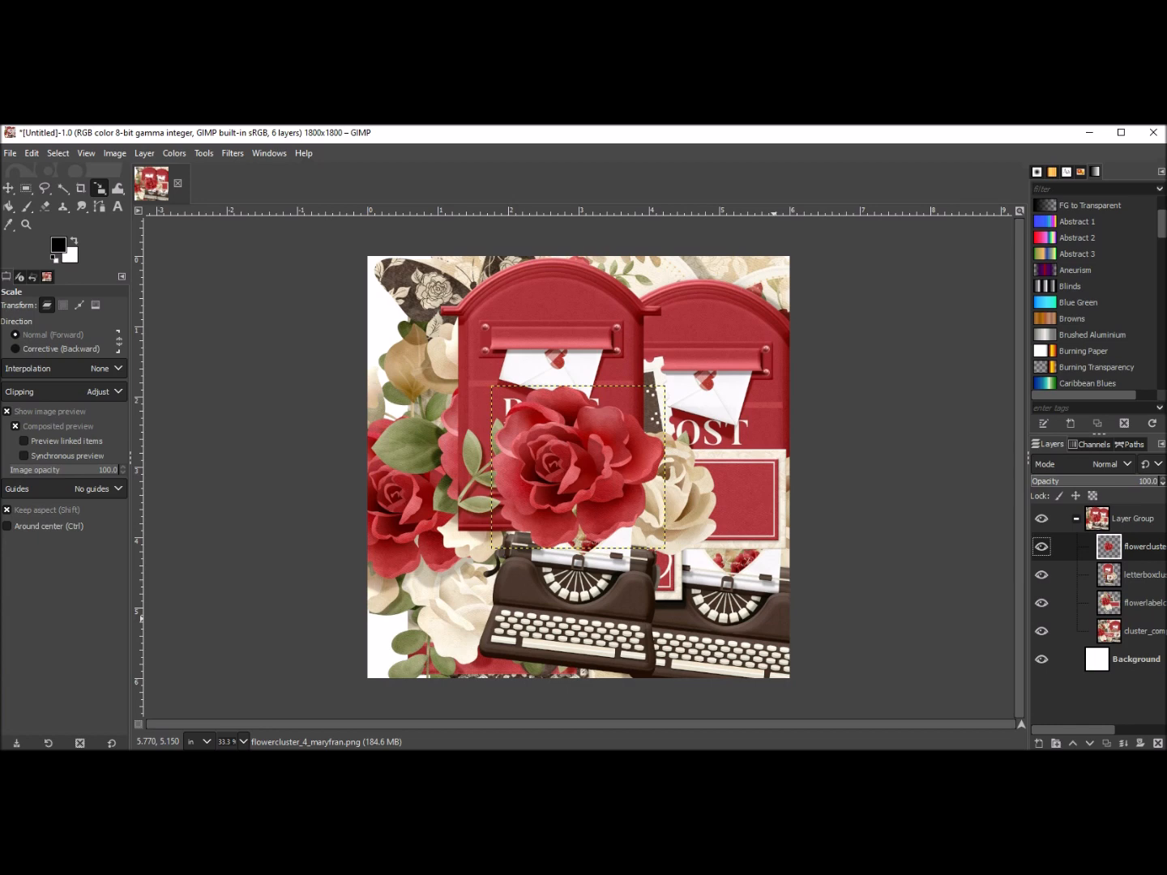
mouse_move(582, 211)
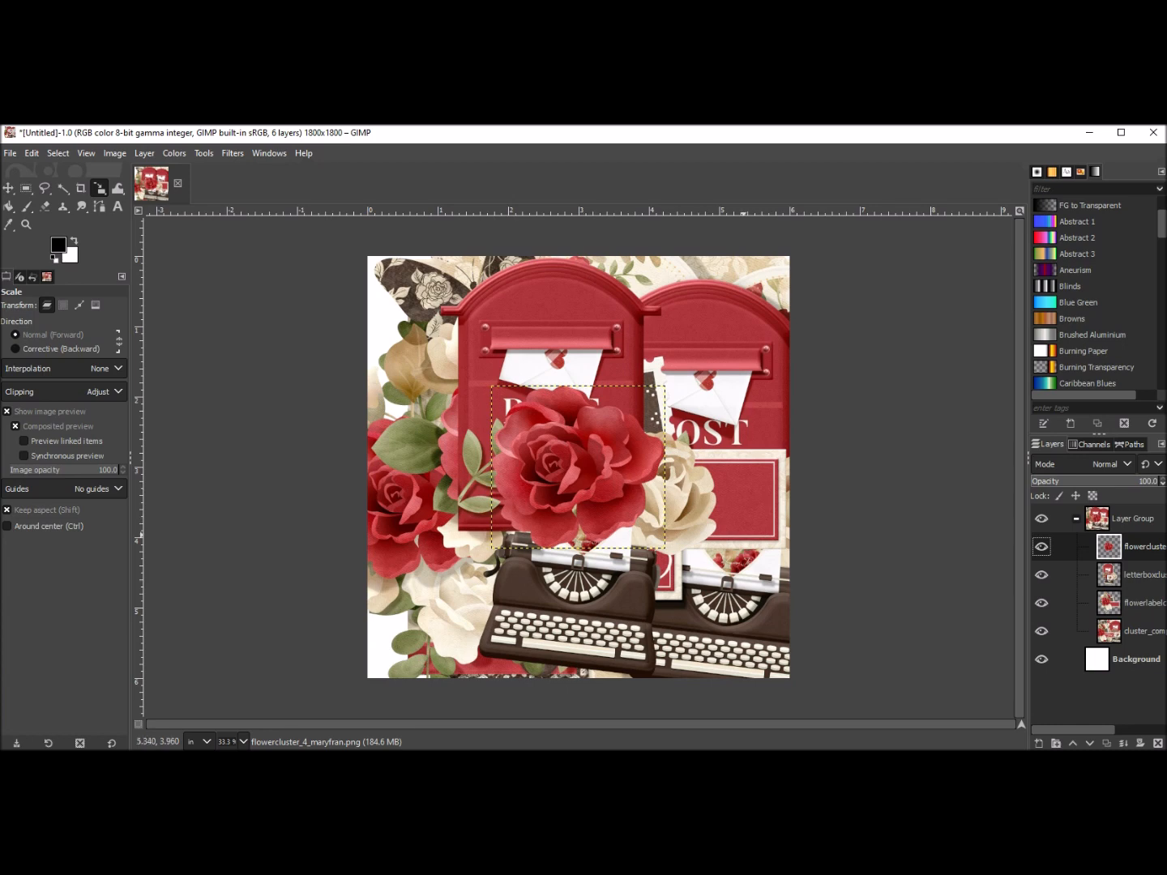
mouse_move(577, 445)
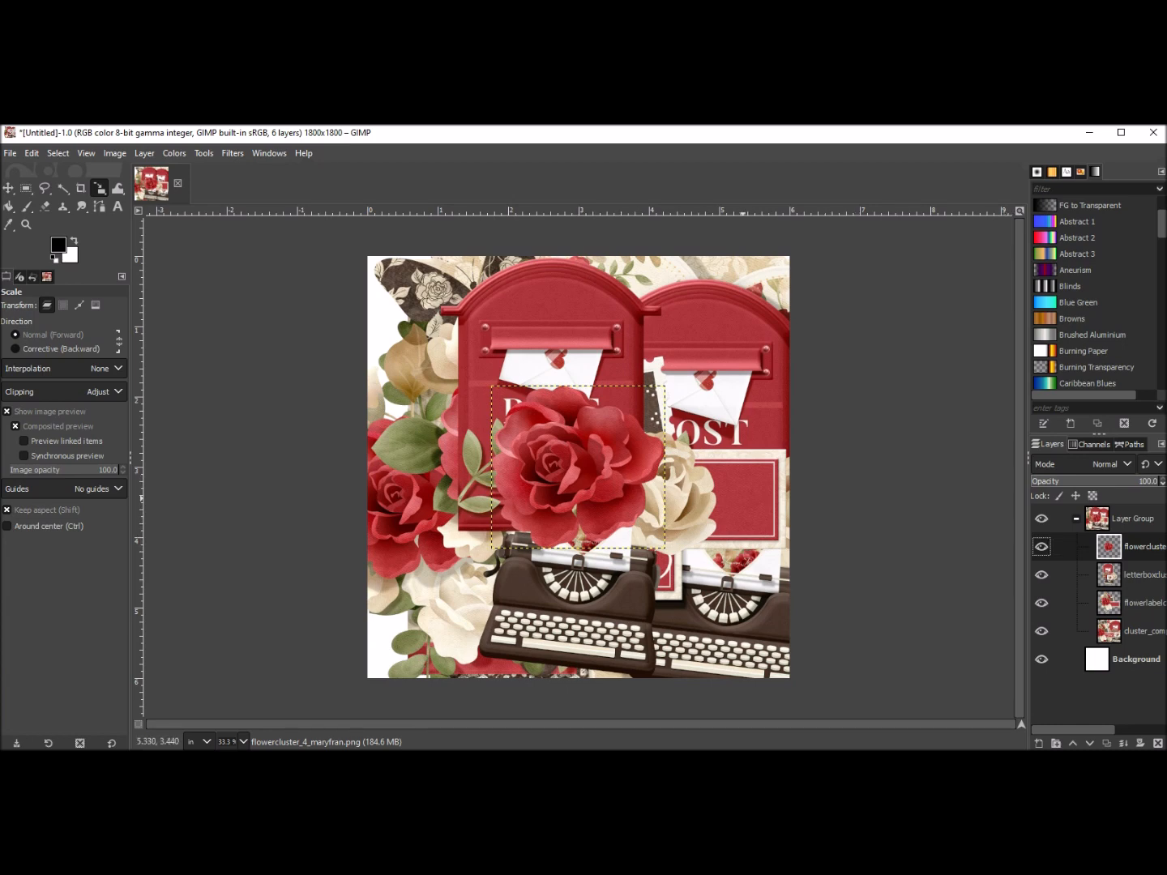
Select Layer Group and collapse its four cluster layers
left_click(1041, 575)
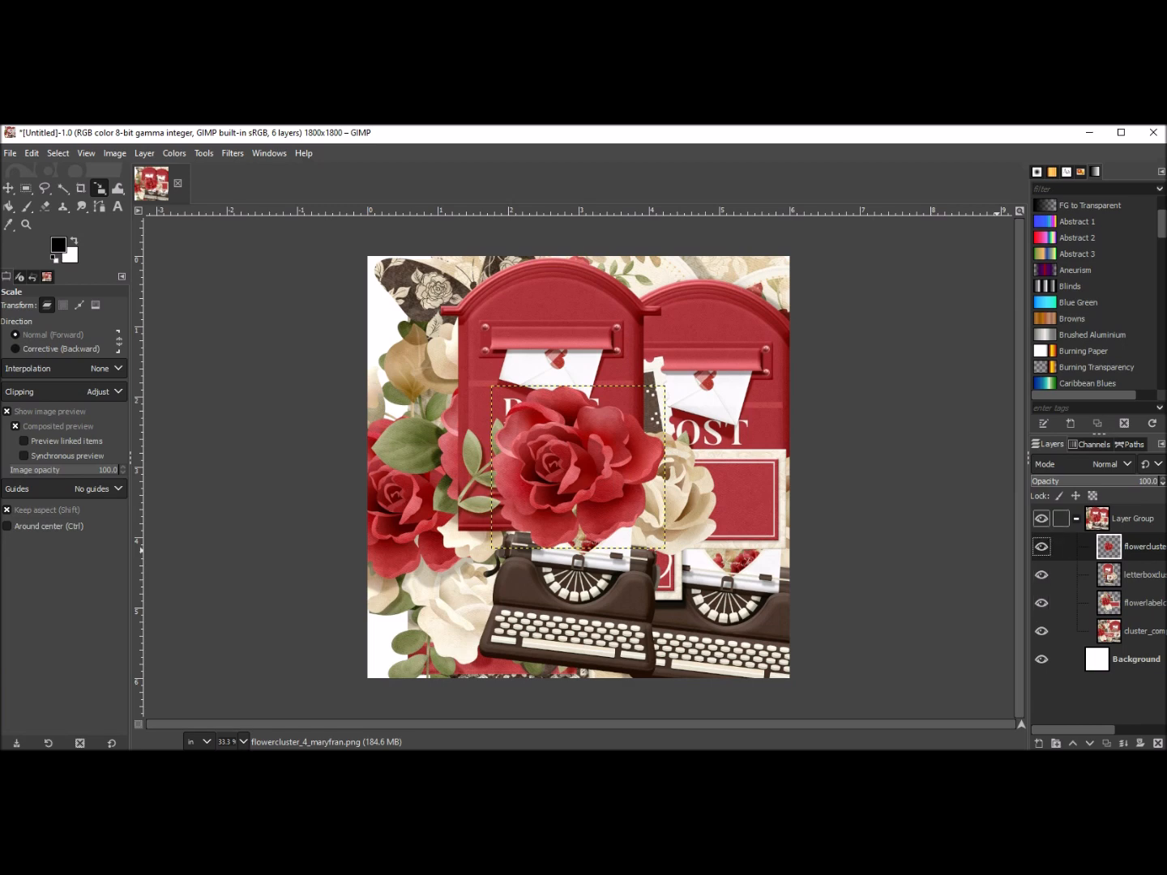
left_click(1077, 518)
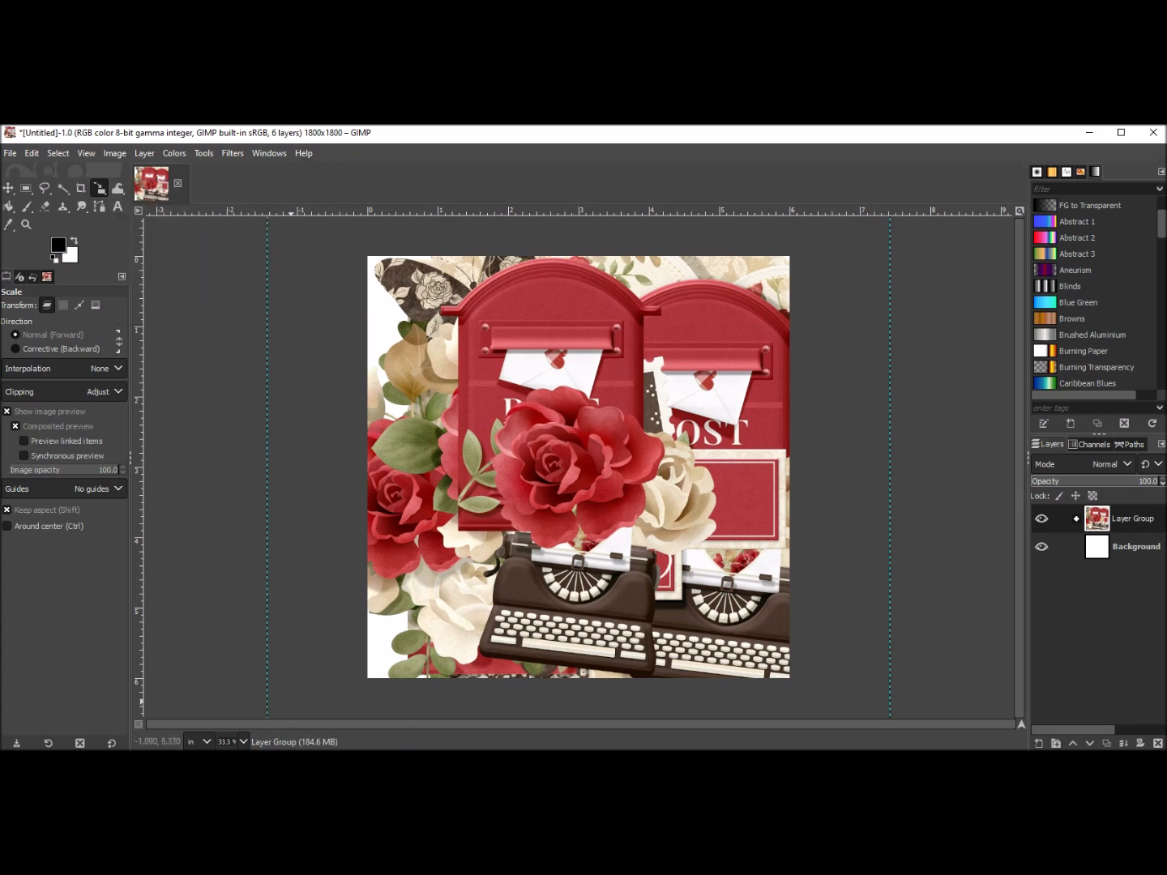
Scale the cluster group to 5.577 inches wide with proportions linked
left_click(578, 466)
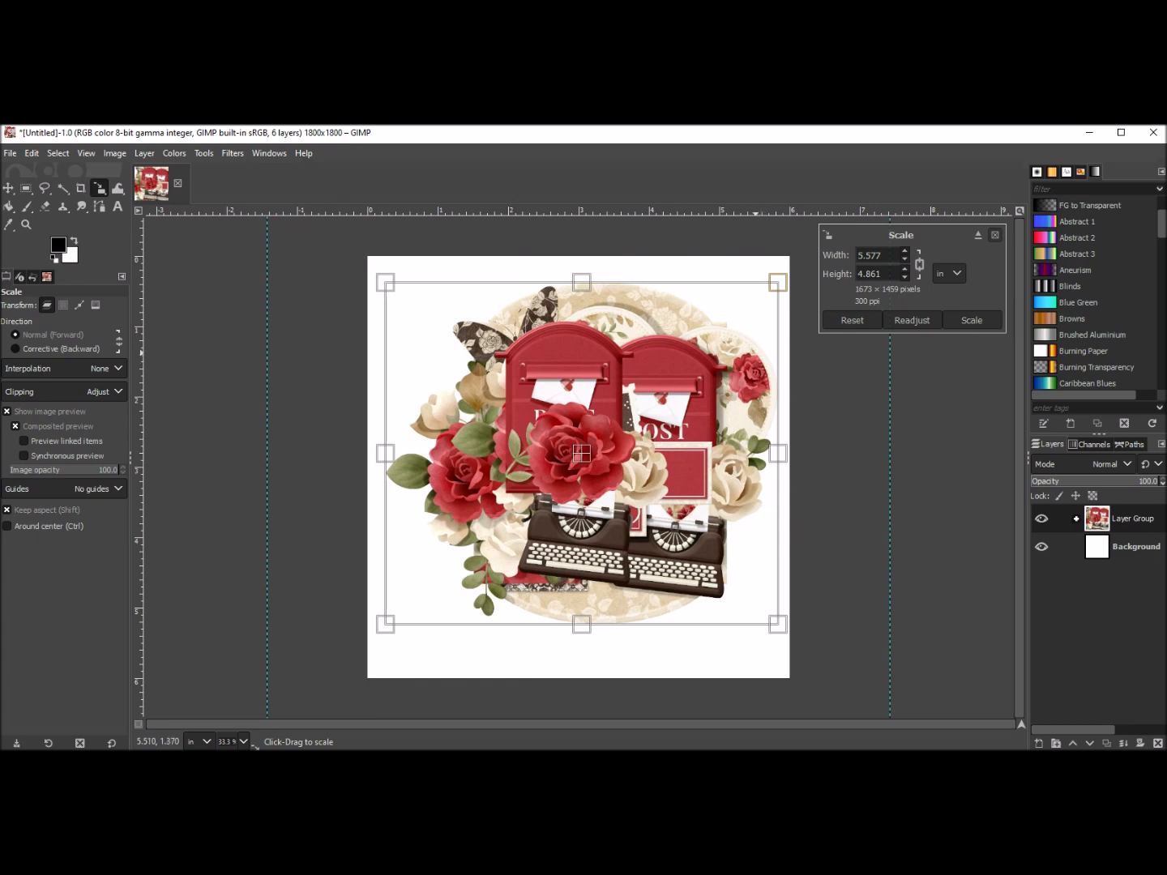
mouse_move(584, 452)
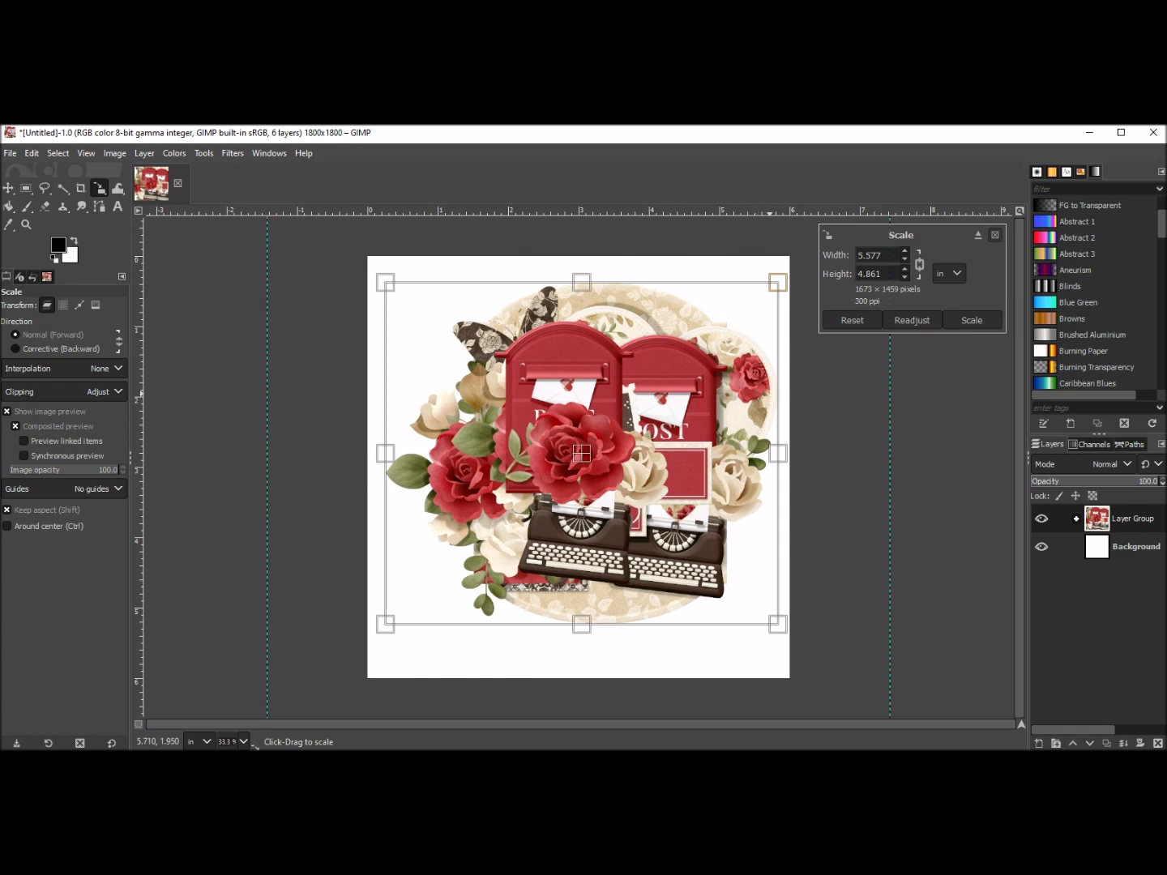
mouse_move(582, 452)
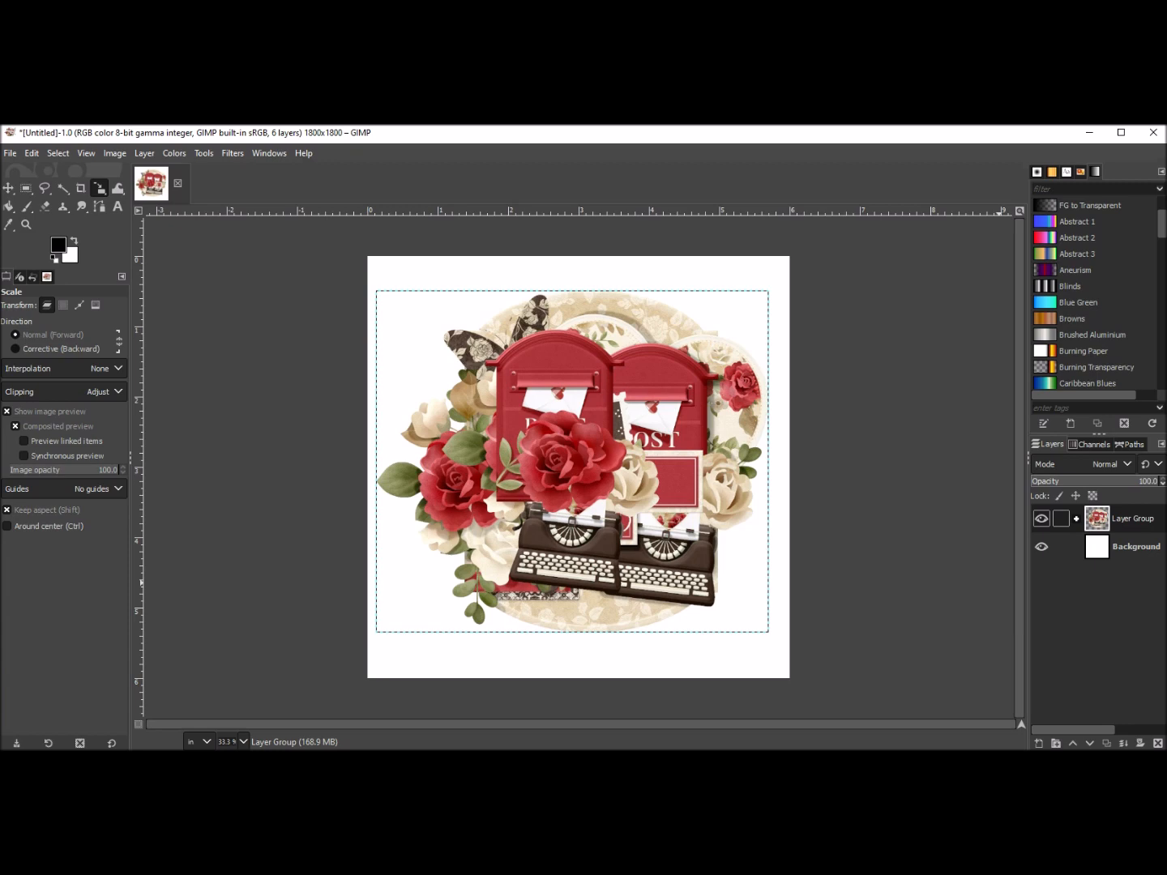
Expand the group and move the flowercluster layer to the canvas's top-right
left_click(1077, 518)
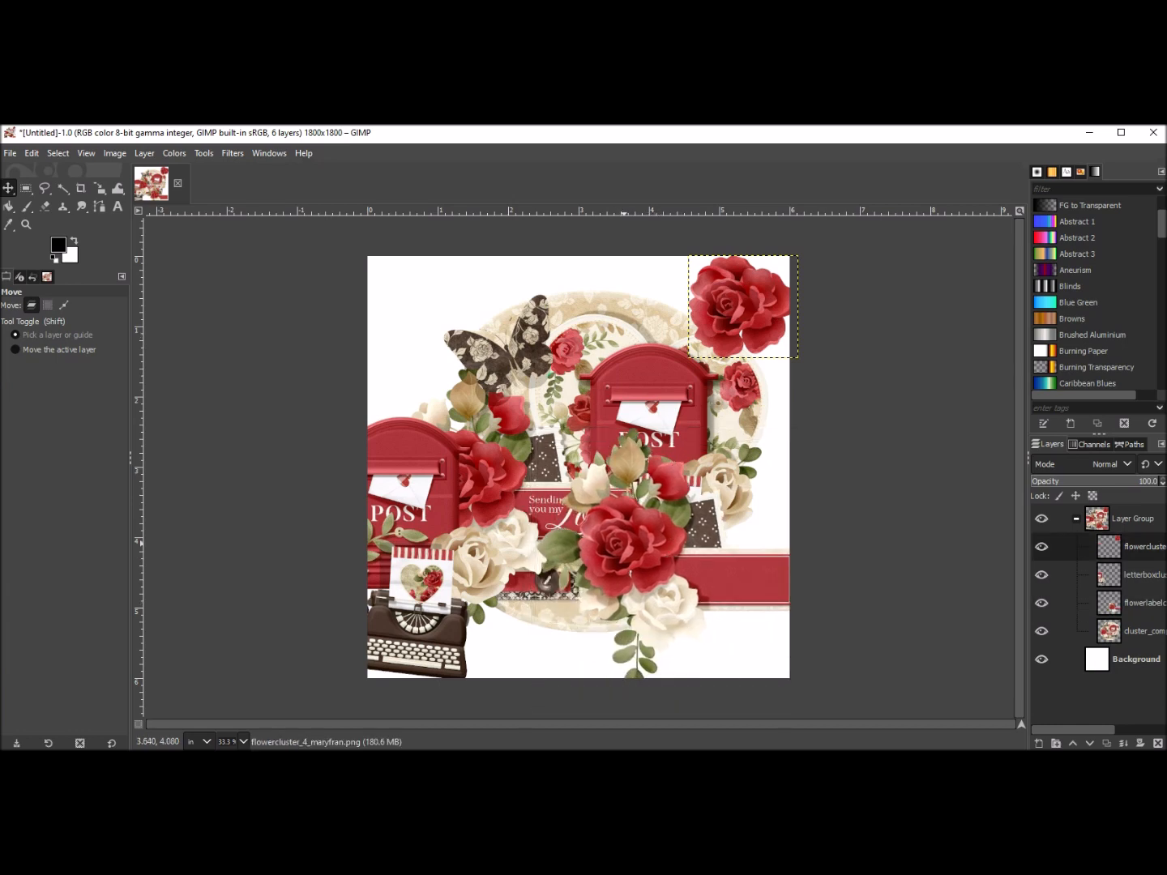
left_click(1041, 546)
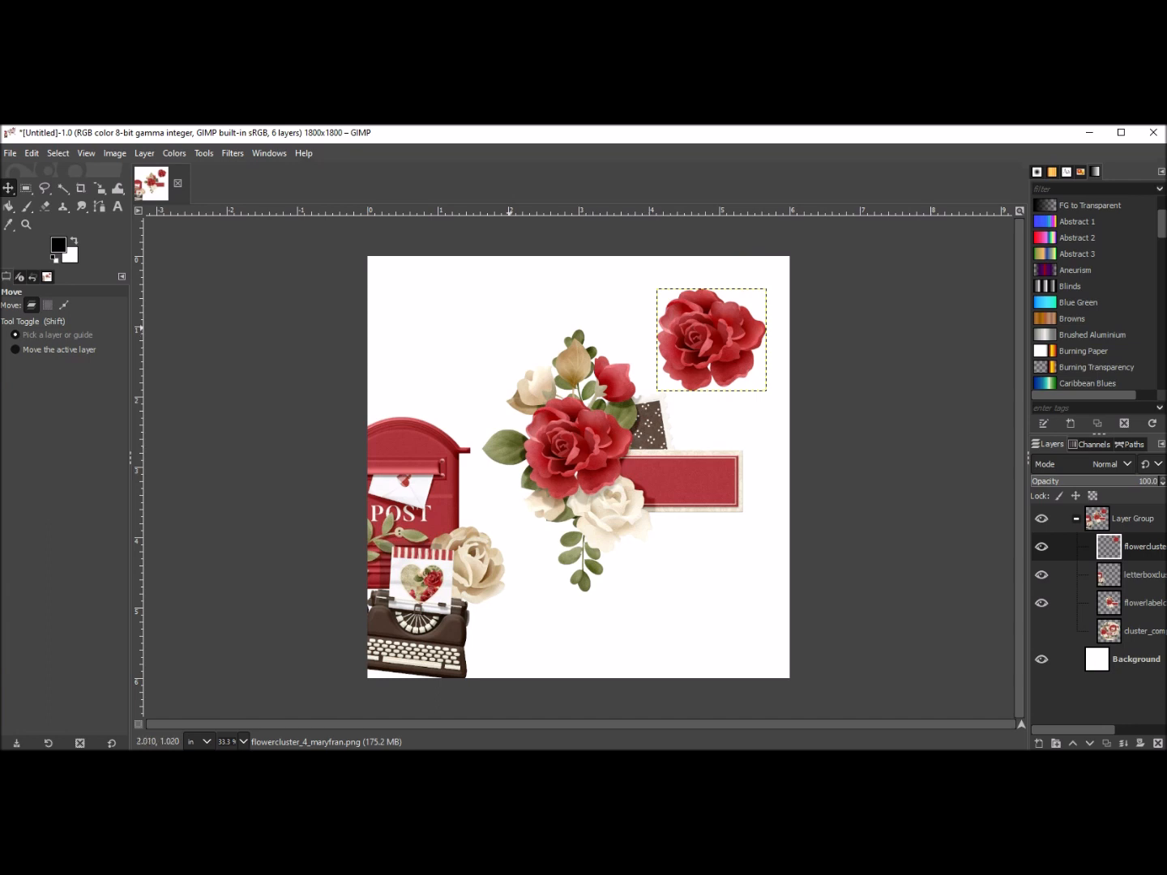
left_click(10, 153)
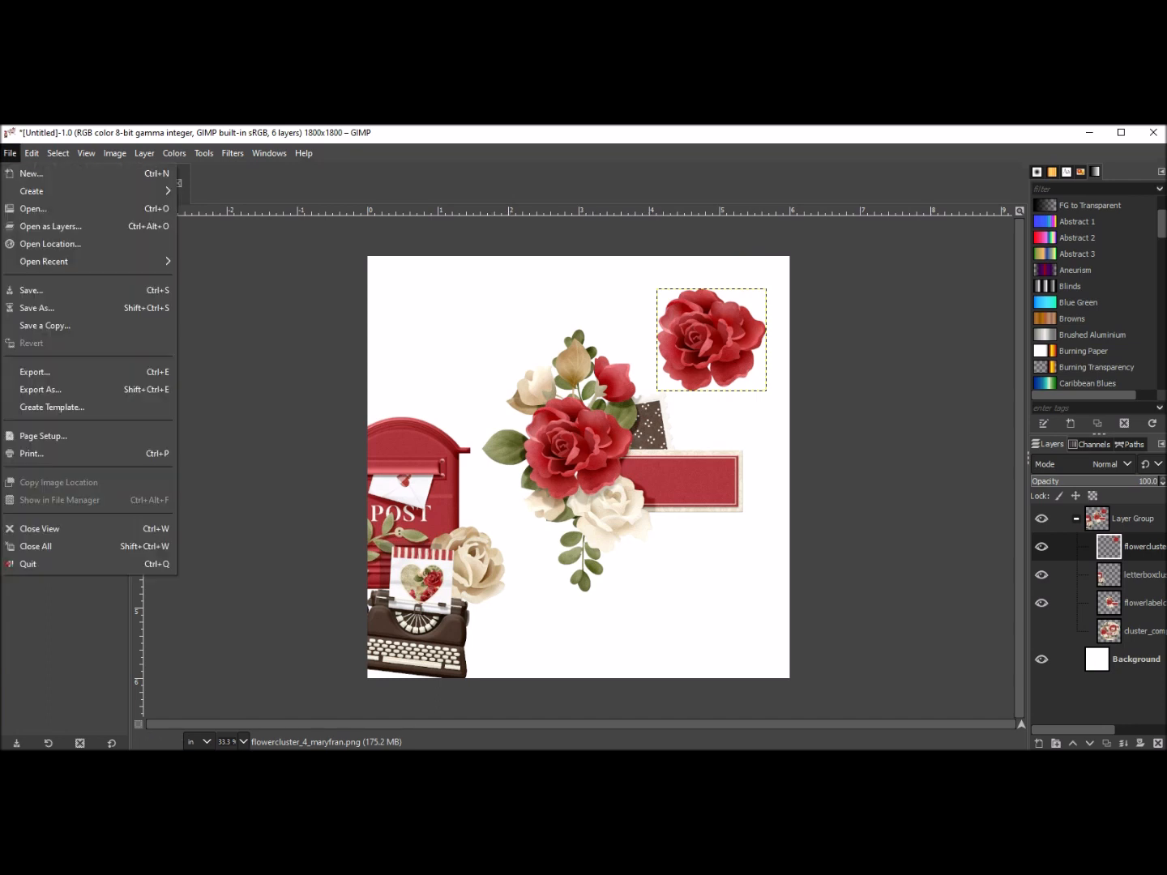
Create a blank 8.5 × 11 inch image at 300 ppi
left_click(31, 173)
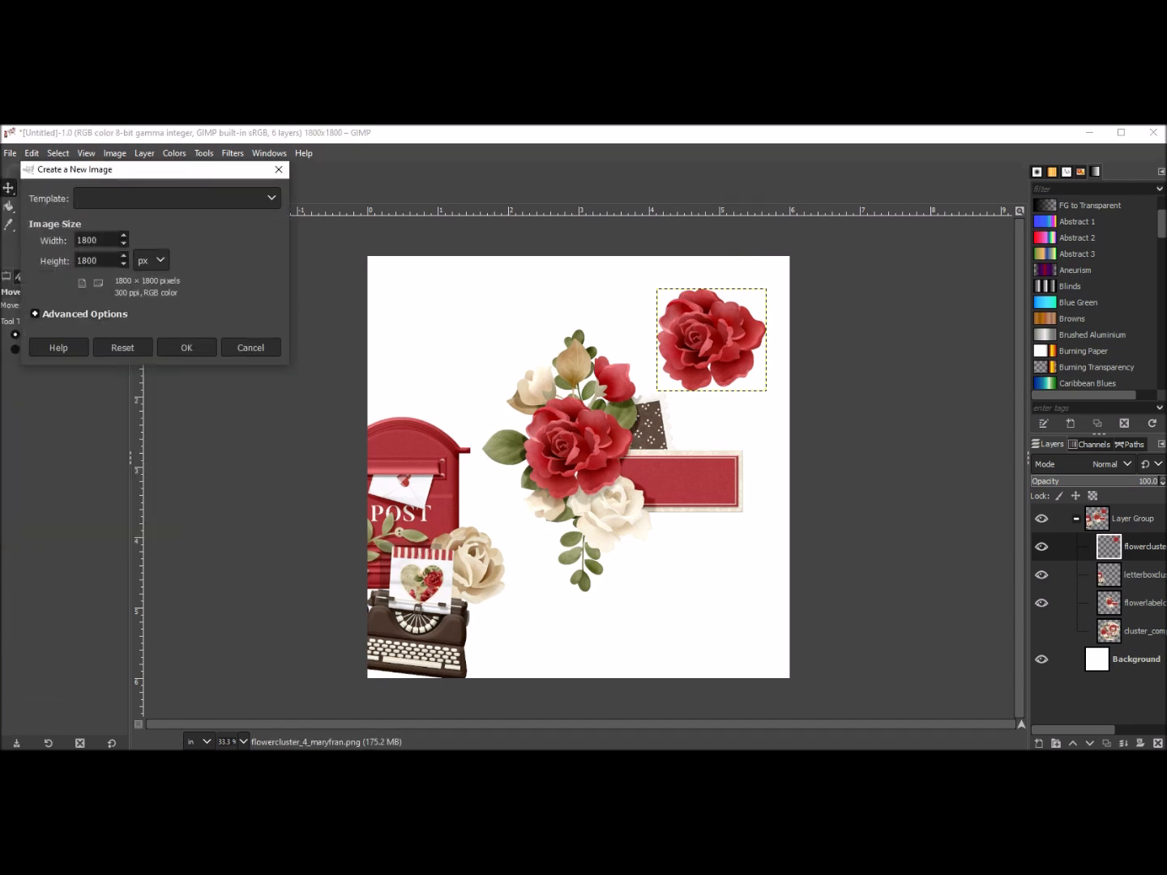
left_click(151, 260)
type("11.000")
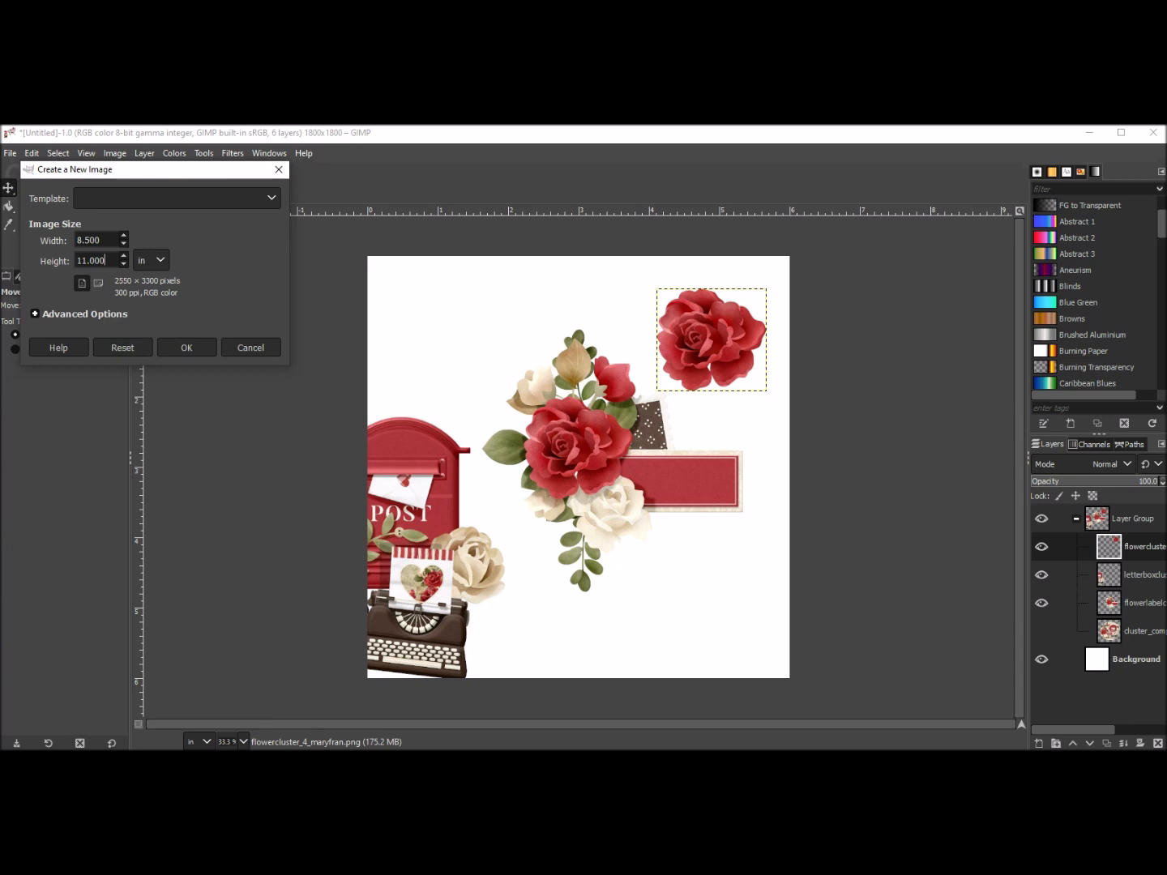
left_click(185, 346)
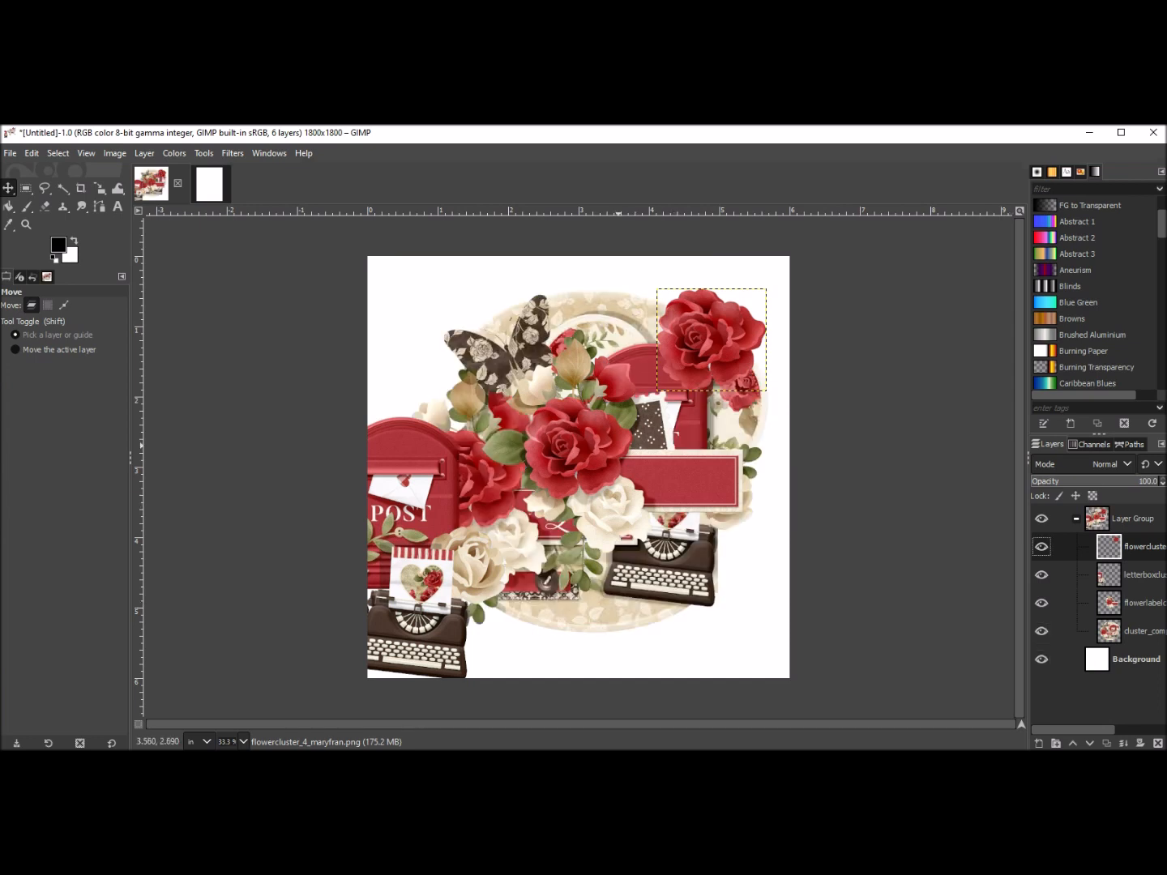
mouse_move(712, 212)
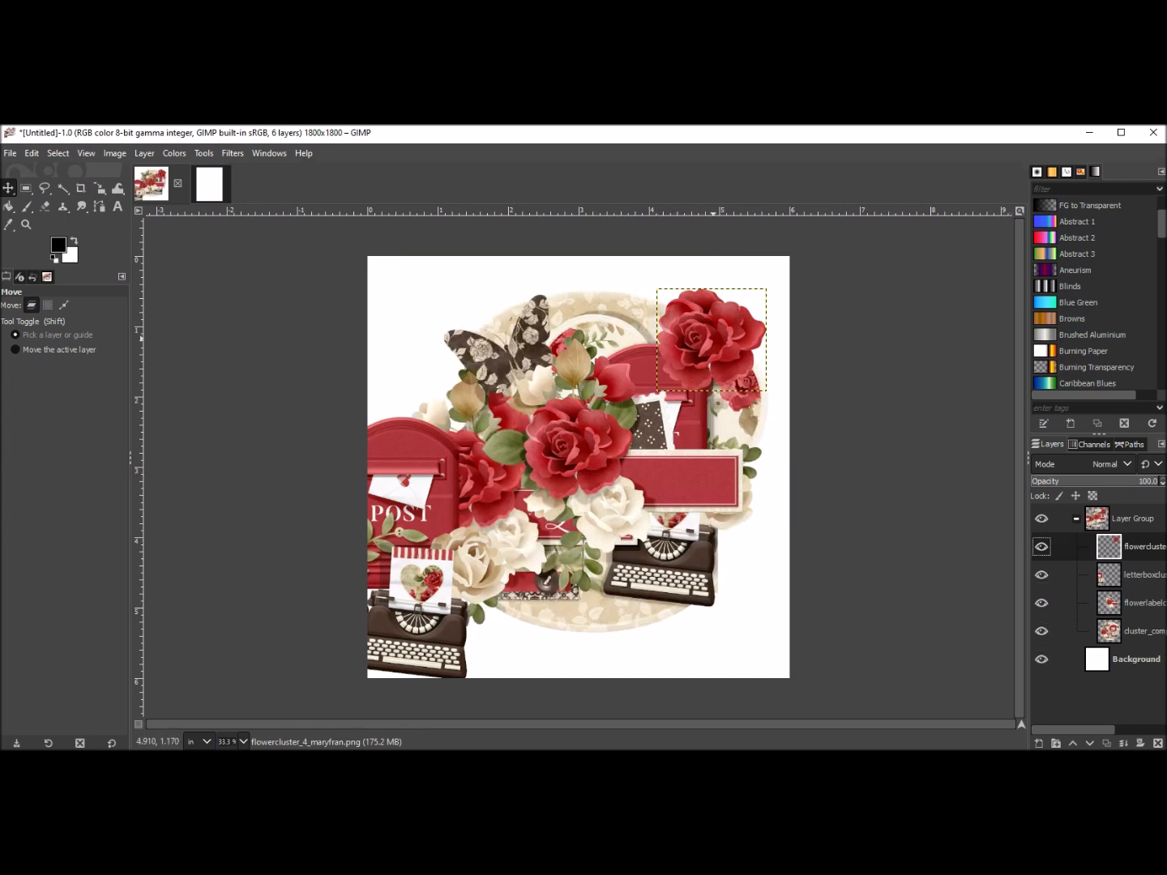
Copy the flower cluster 4 rose piece and start copying the letterbox cluster 1 piece
right_click(721, 381)
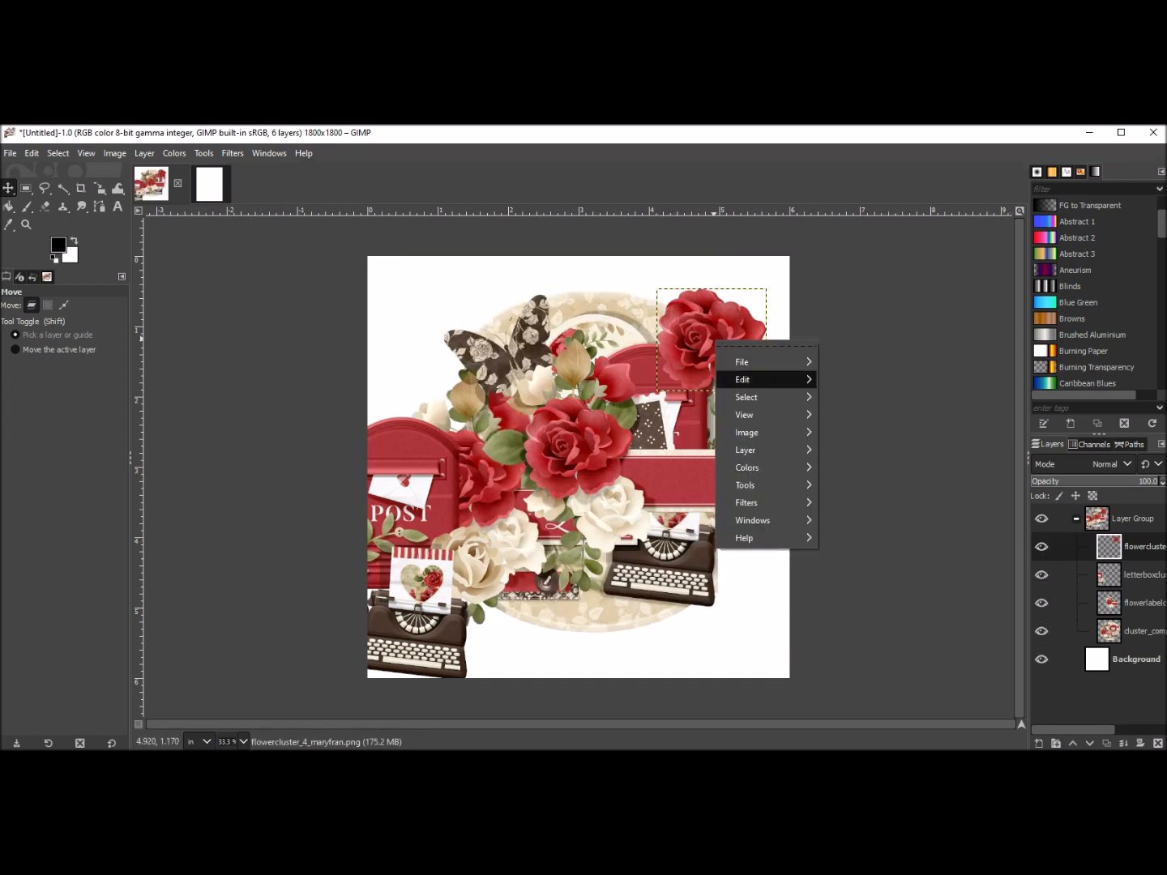
left_click(743, 379)
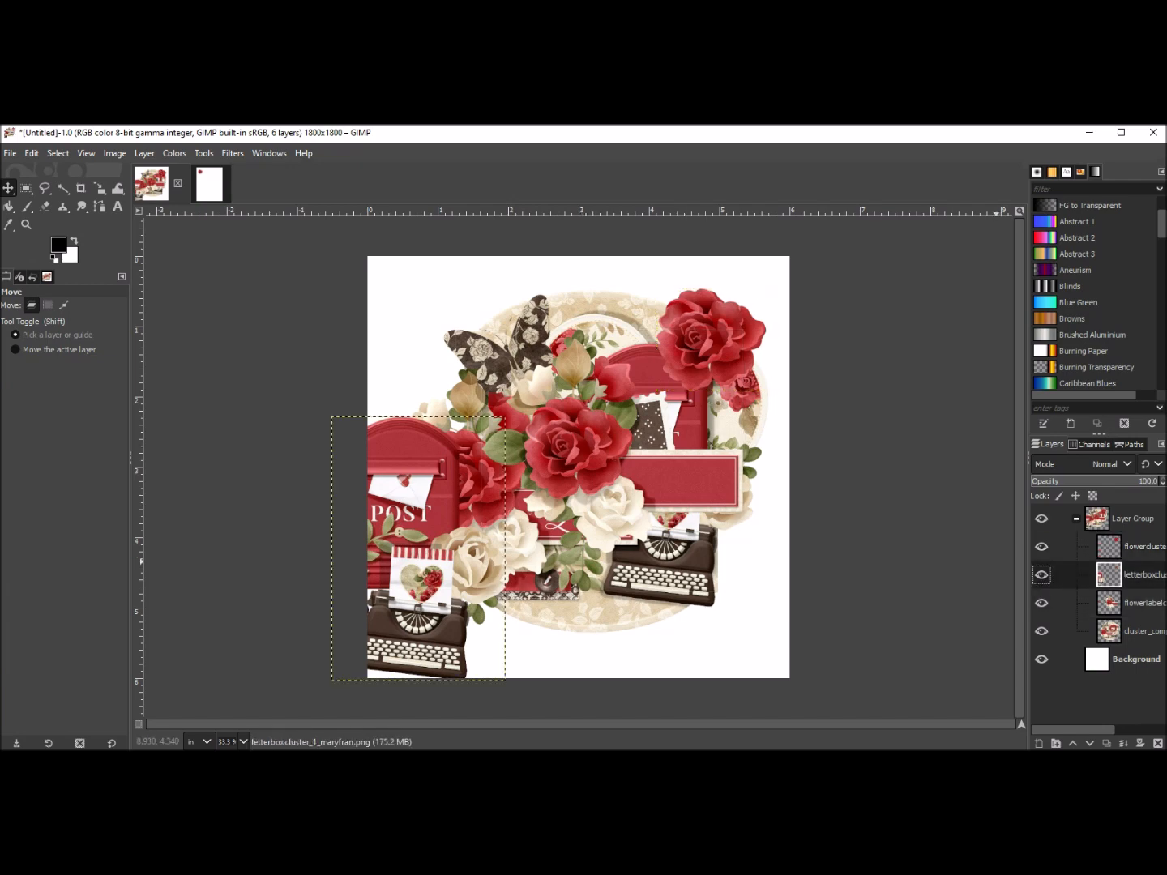
right_click(462, 524)
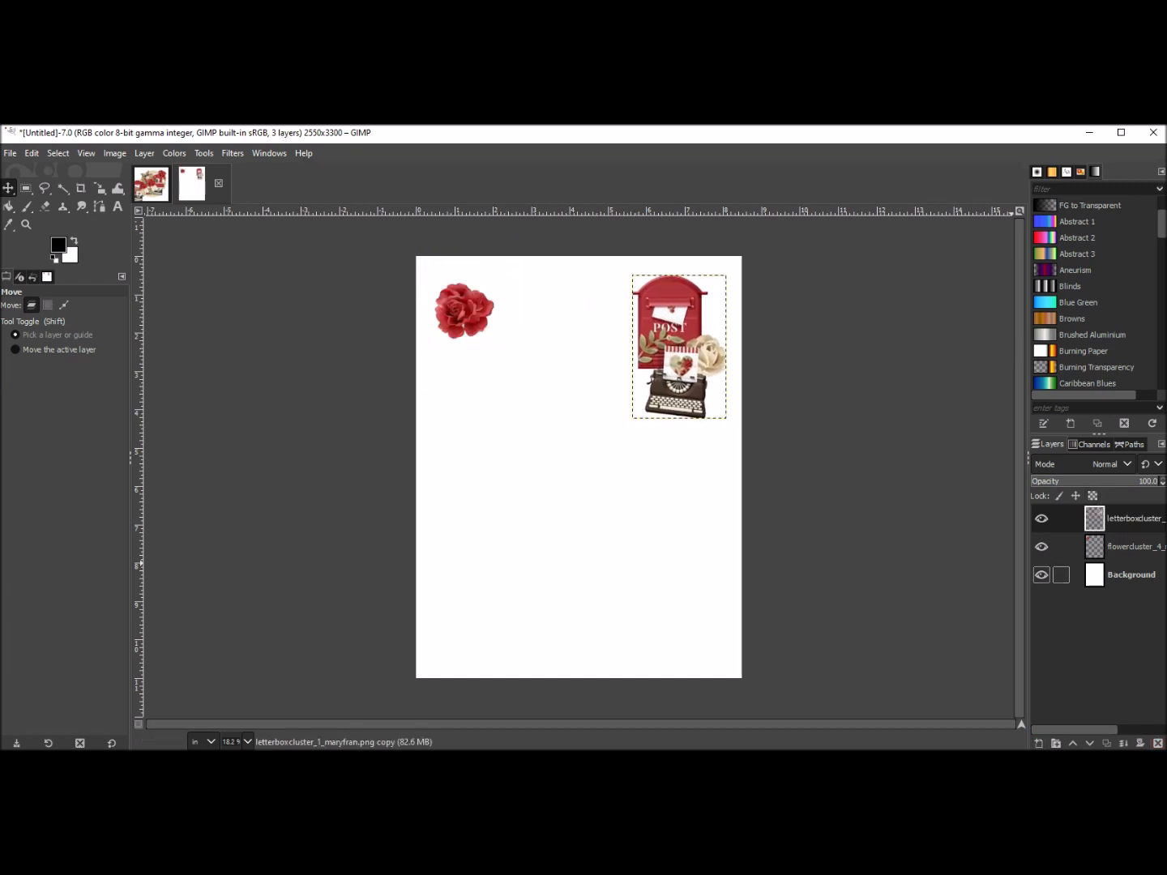
Select the flower label piece in the cluster image, then paste onto the letter page
left_click(207, 183)
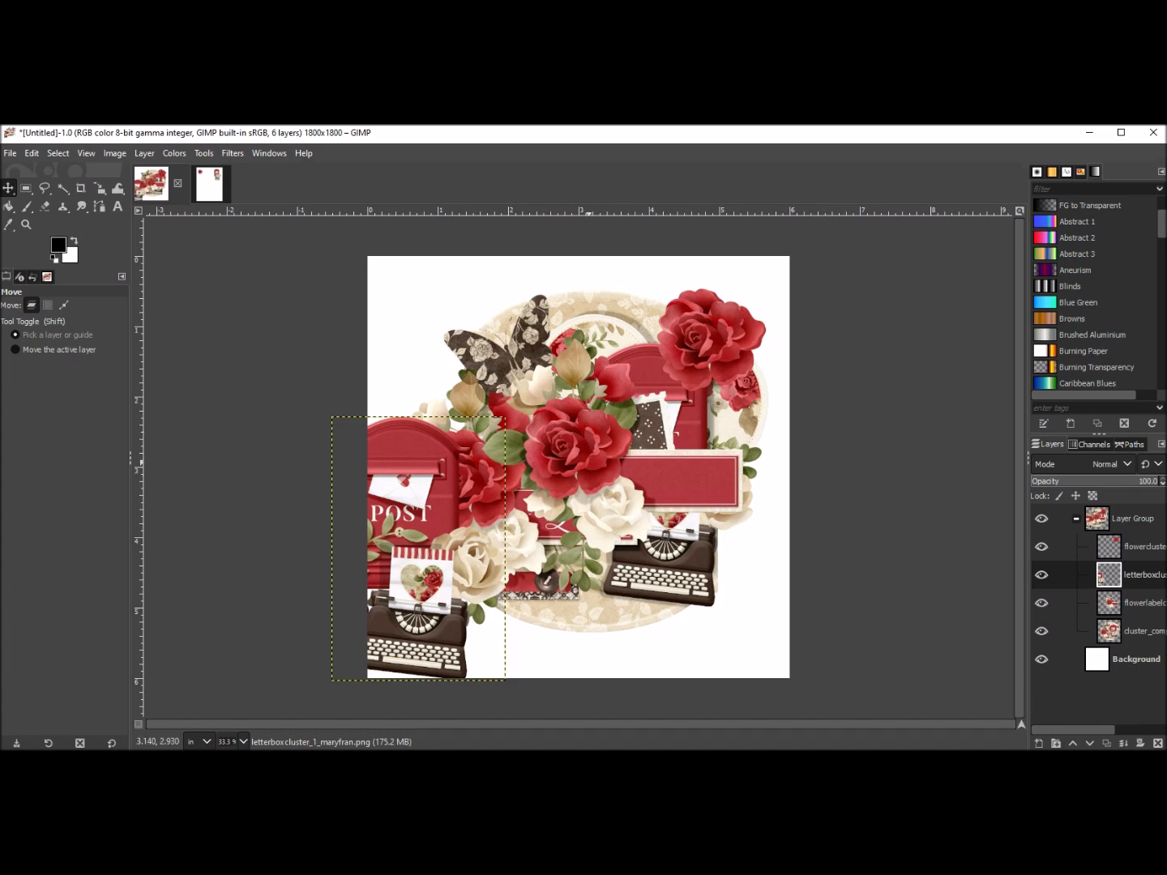
left_click(1145, 602)
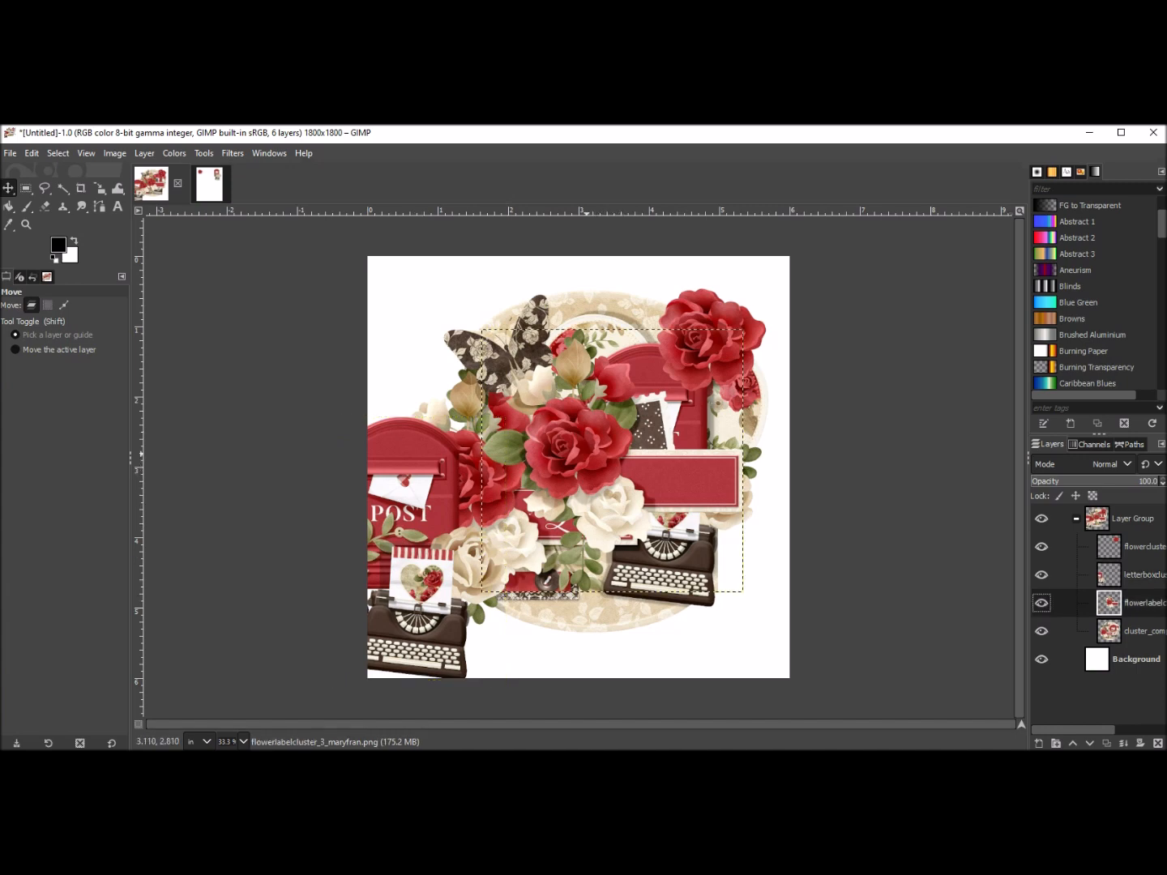
right_click(578, 466)
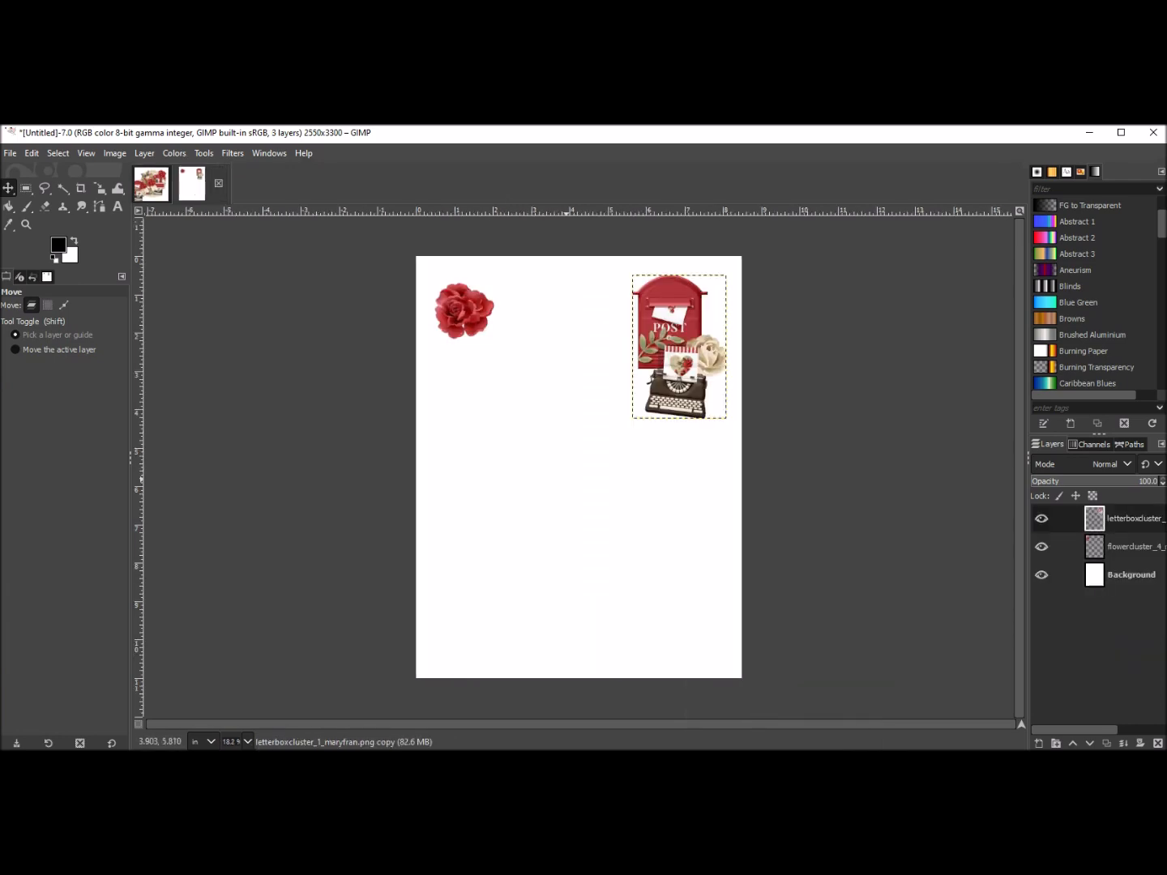
right_click(681, 349)
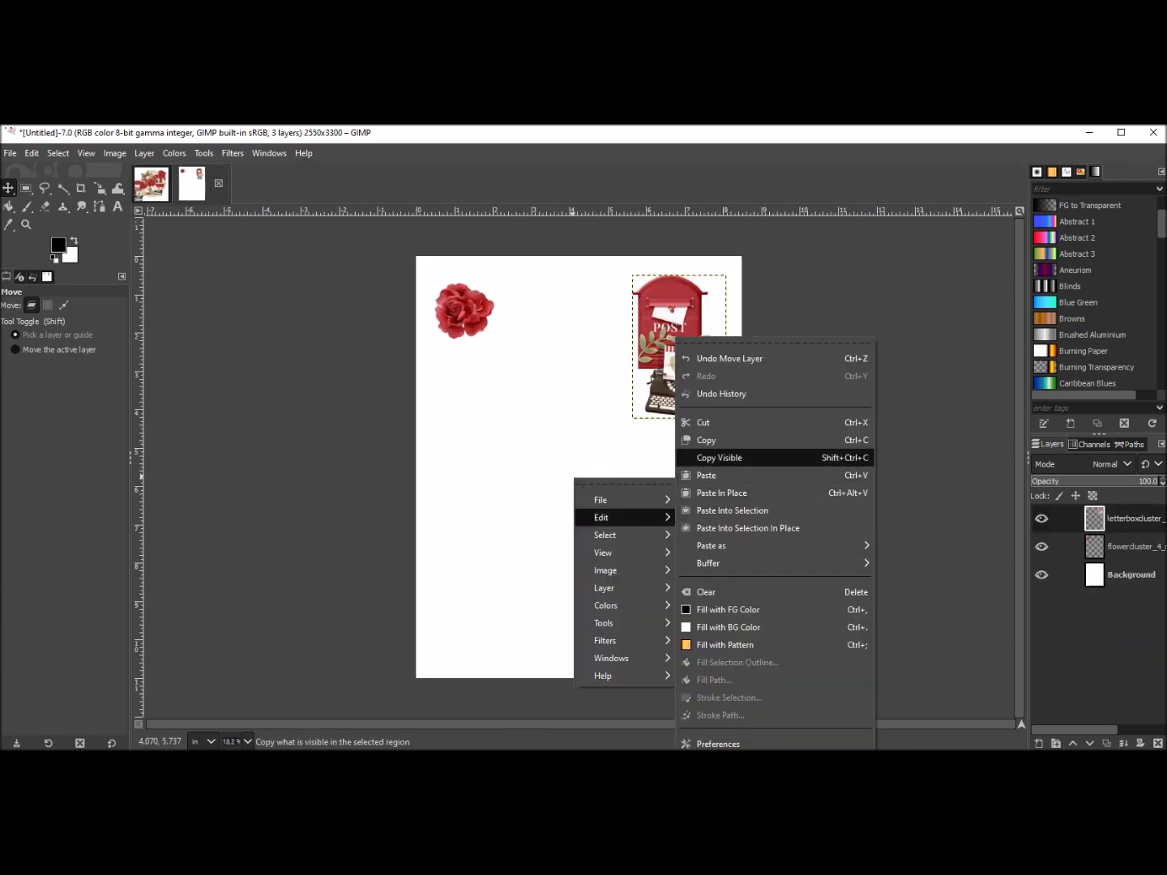
left_click(722, 493)
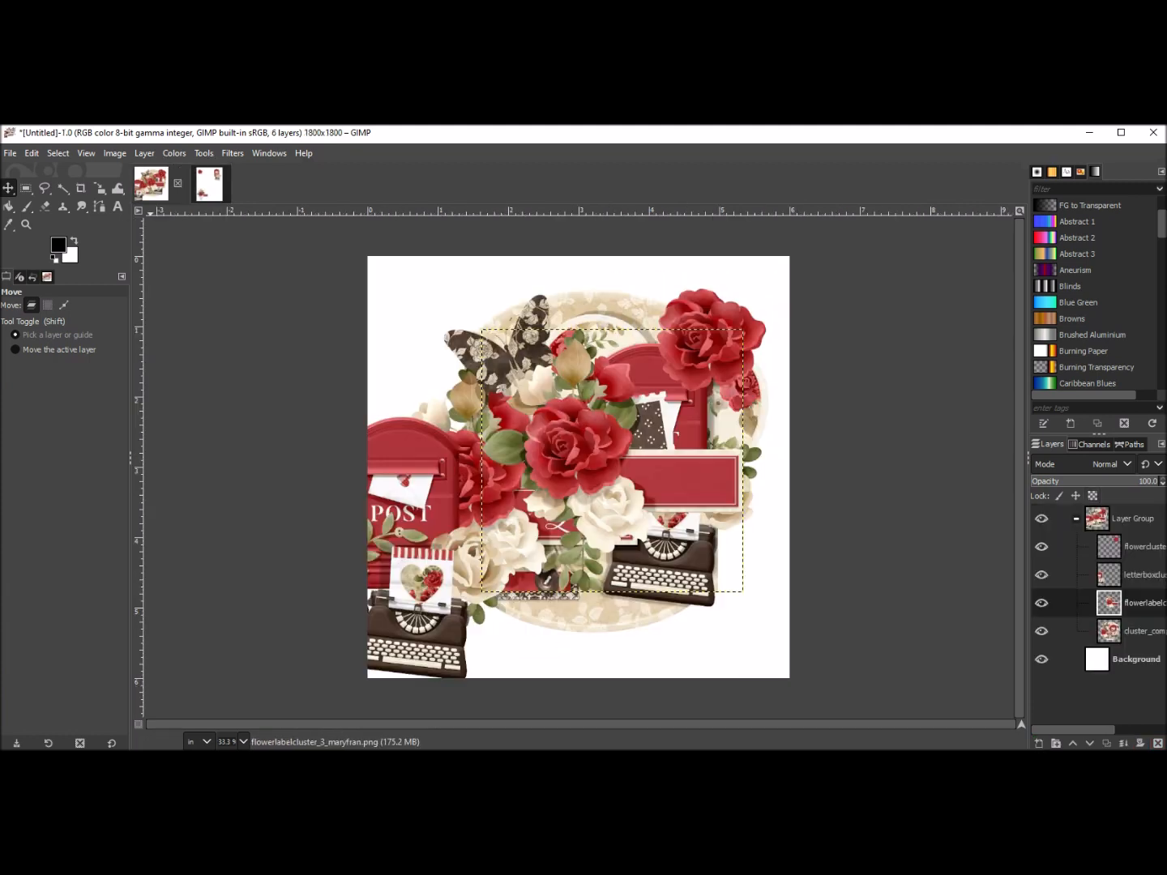
Copy the flowerlabel layer and paste it at the letter page's bottom-left
left_click(1135, 631)
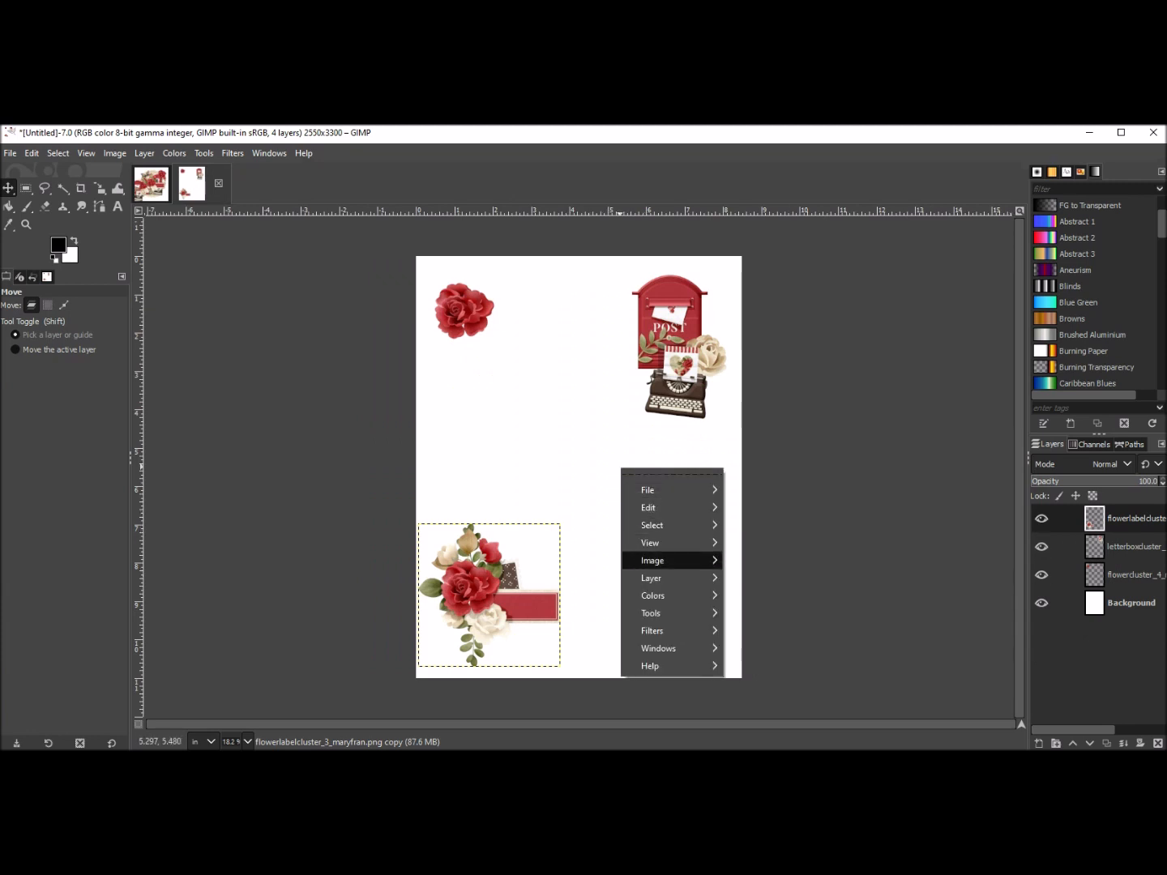
left_click(650, 508)
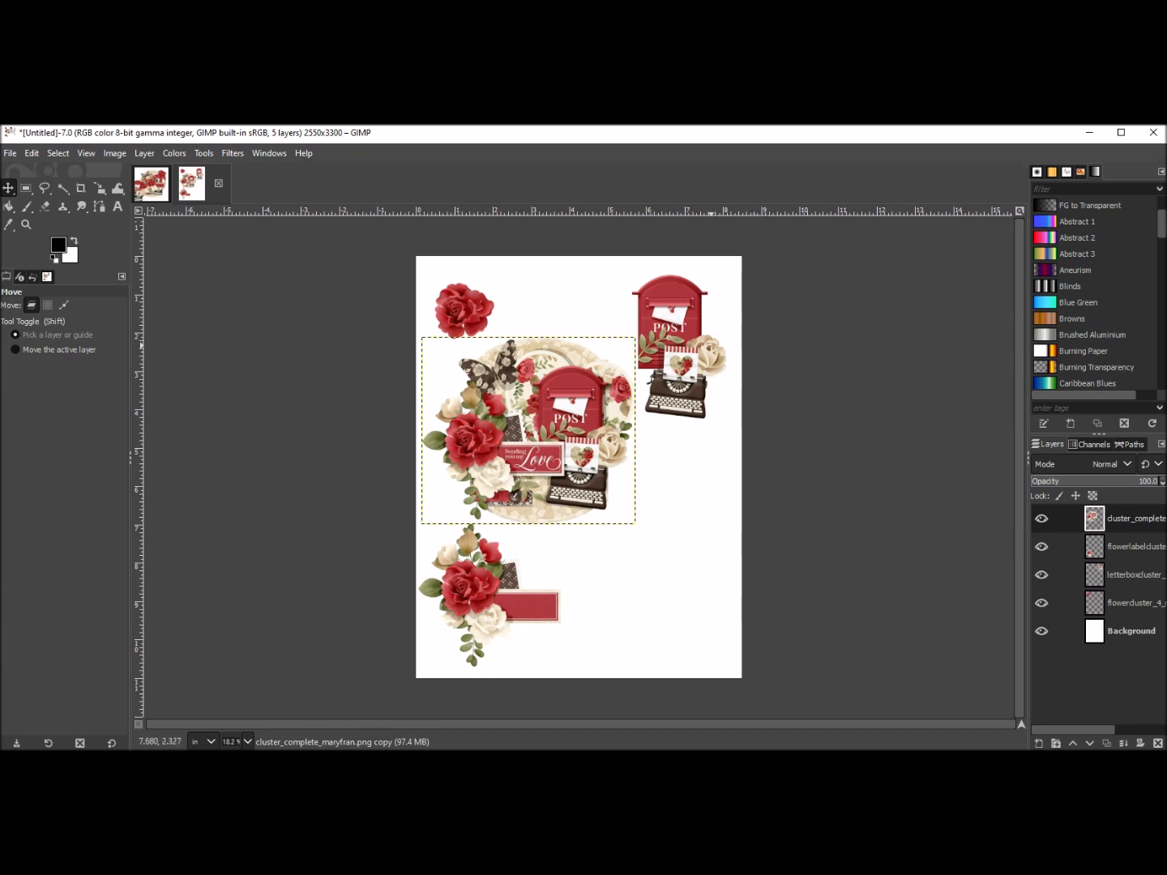
mouse_move(551, 430)
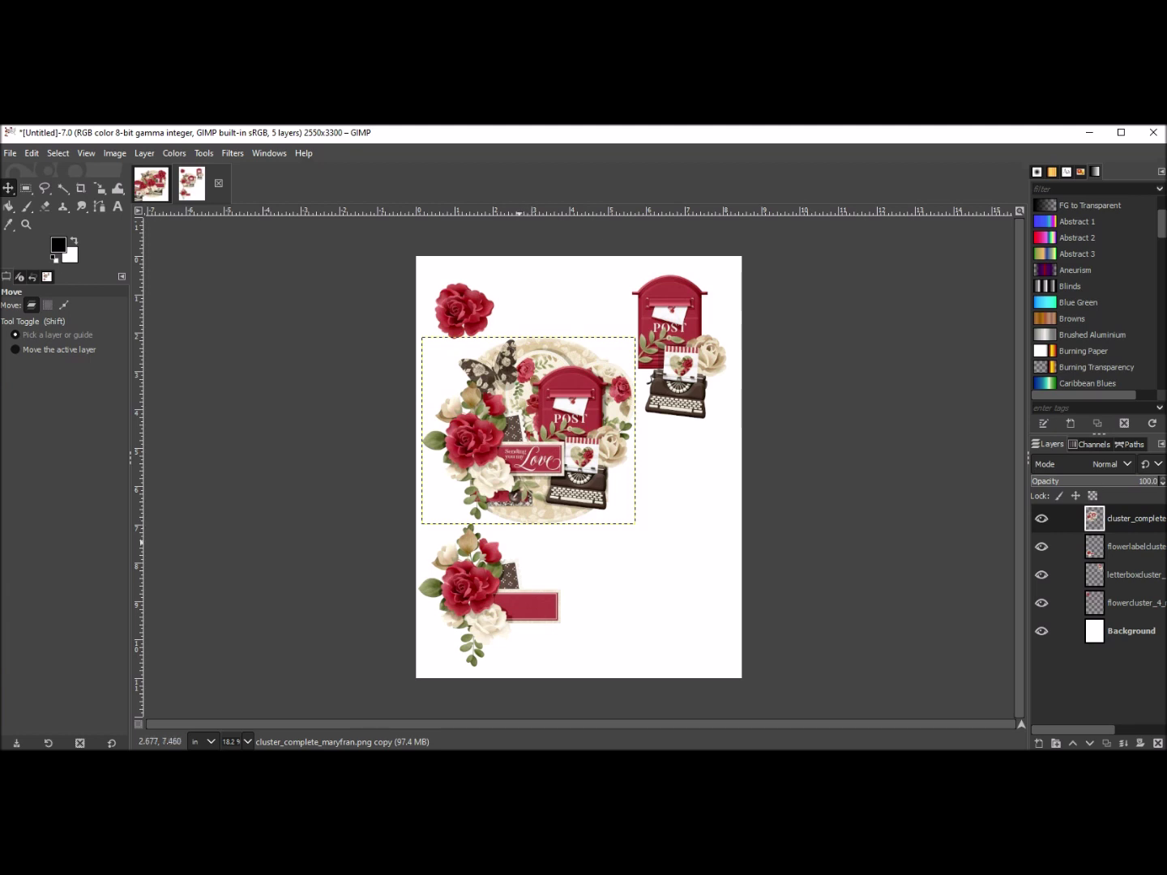
mouse_move(527, 430)
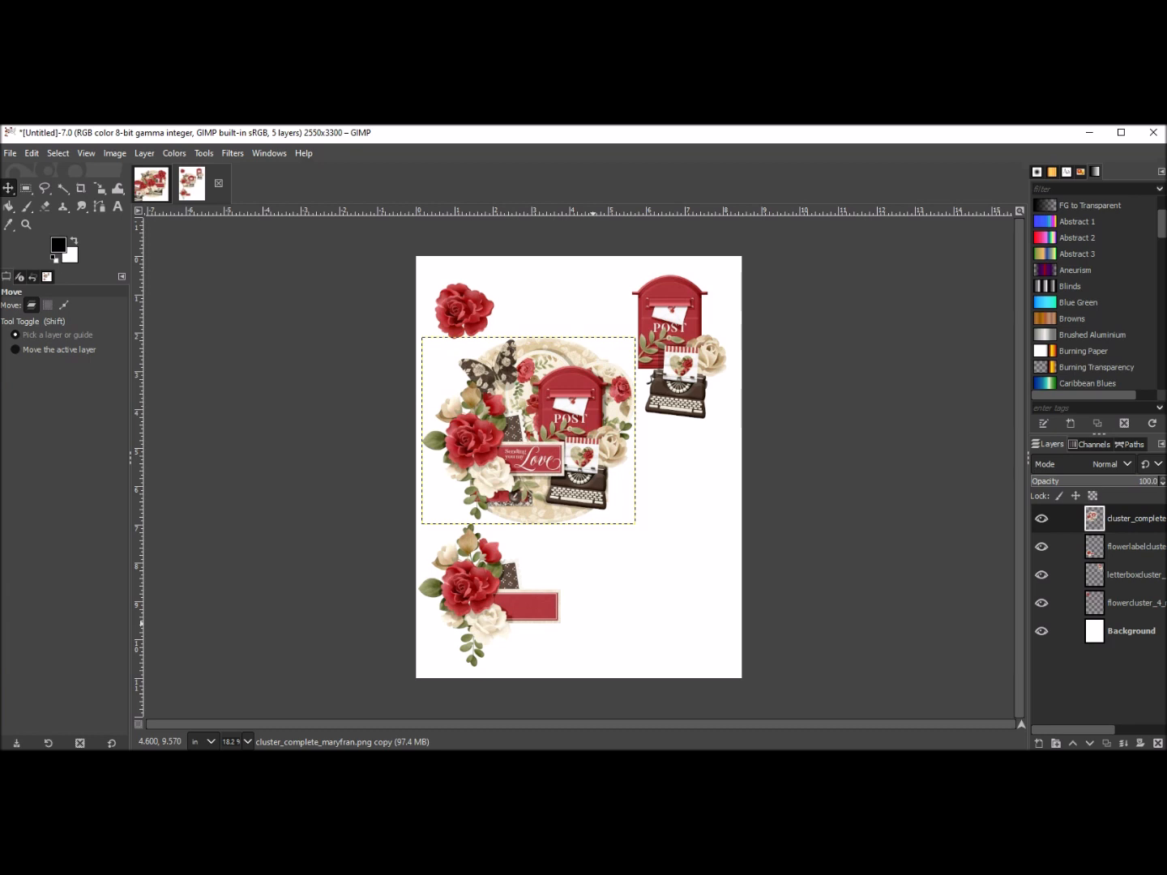
mouse_move(612, 215)
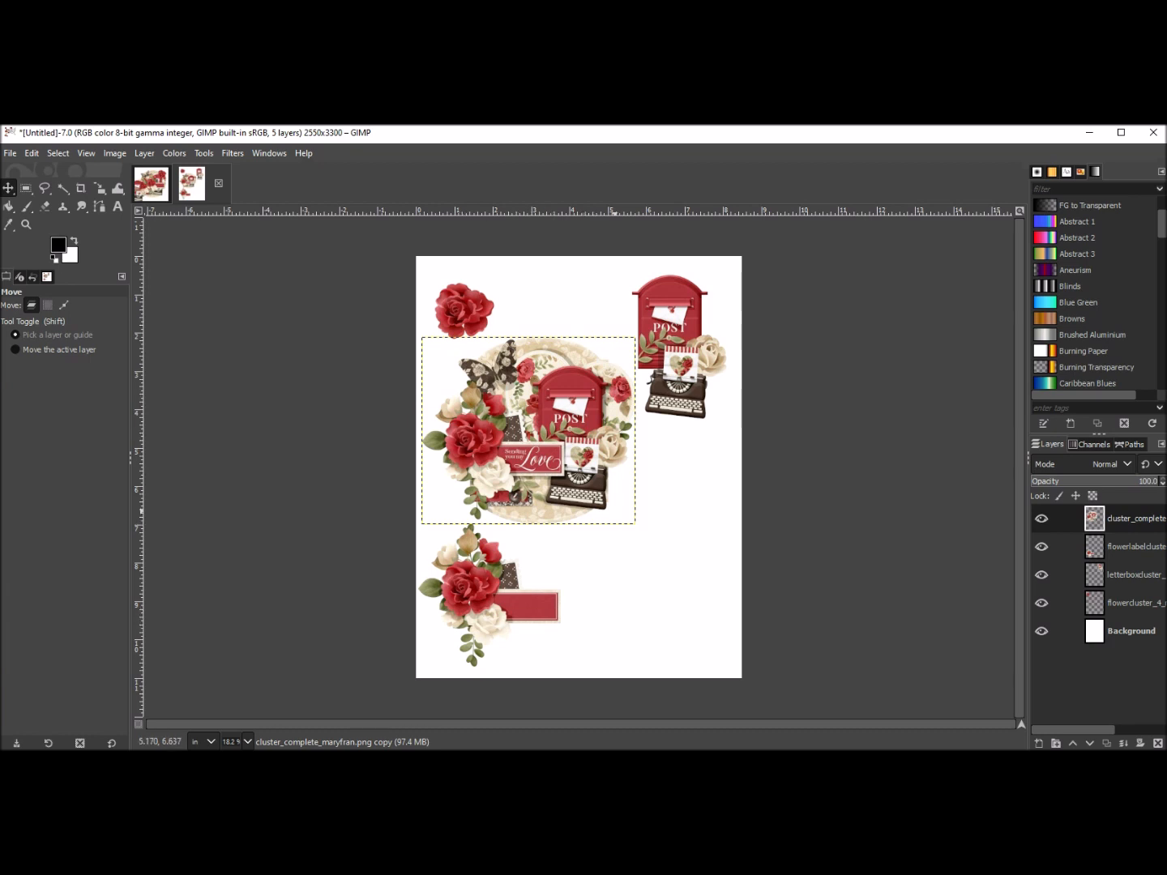